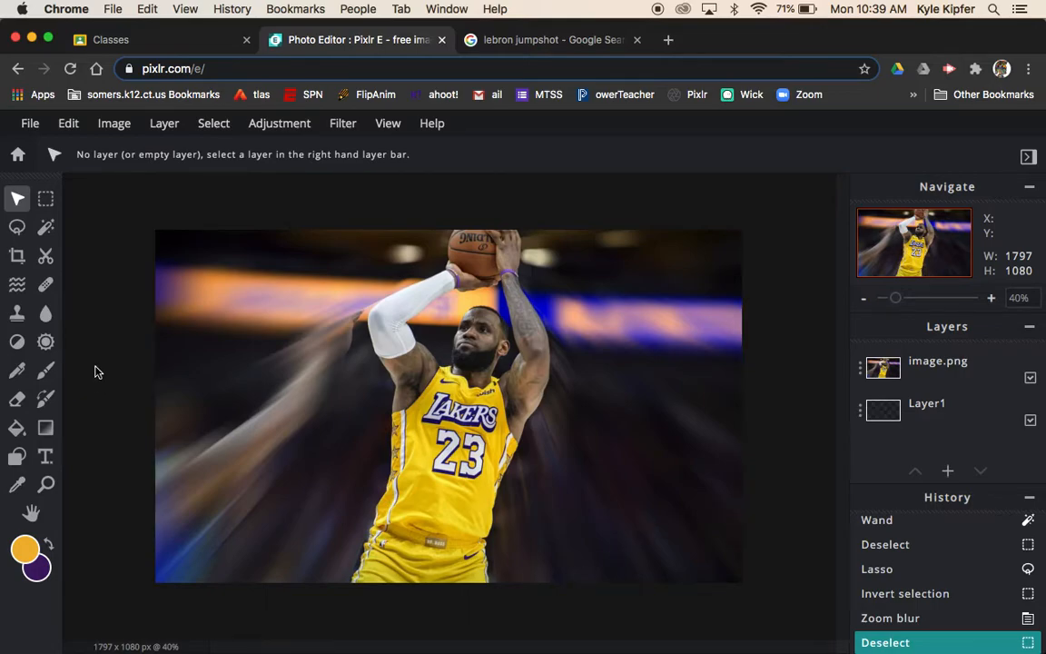
pyautogui.moveTo(109, 341)
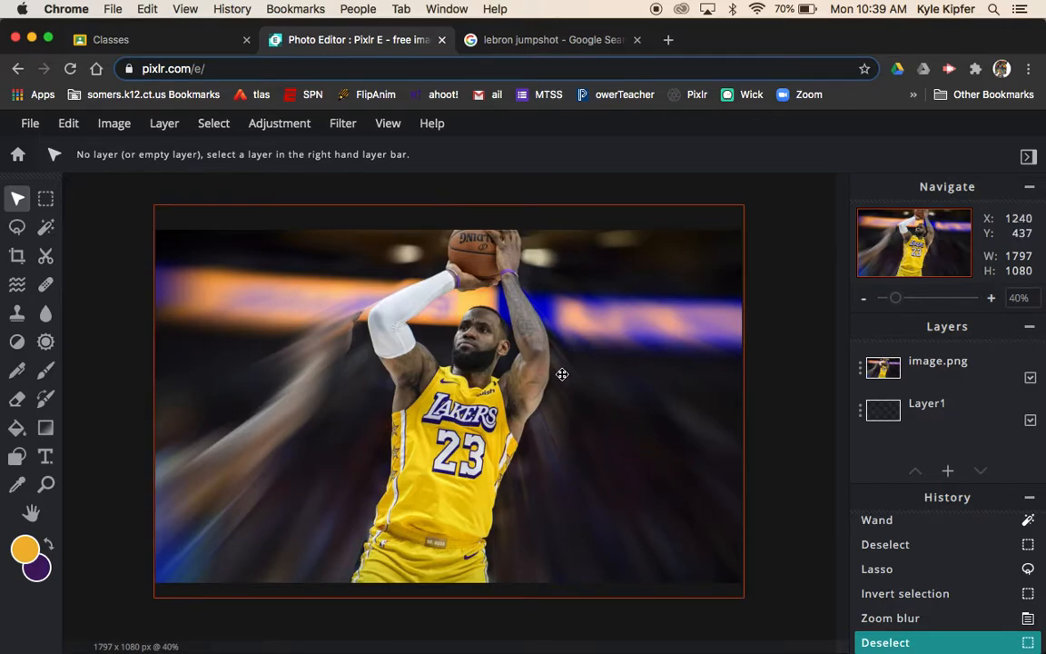
pyautogui.moveTo(414, 462)
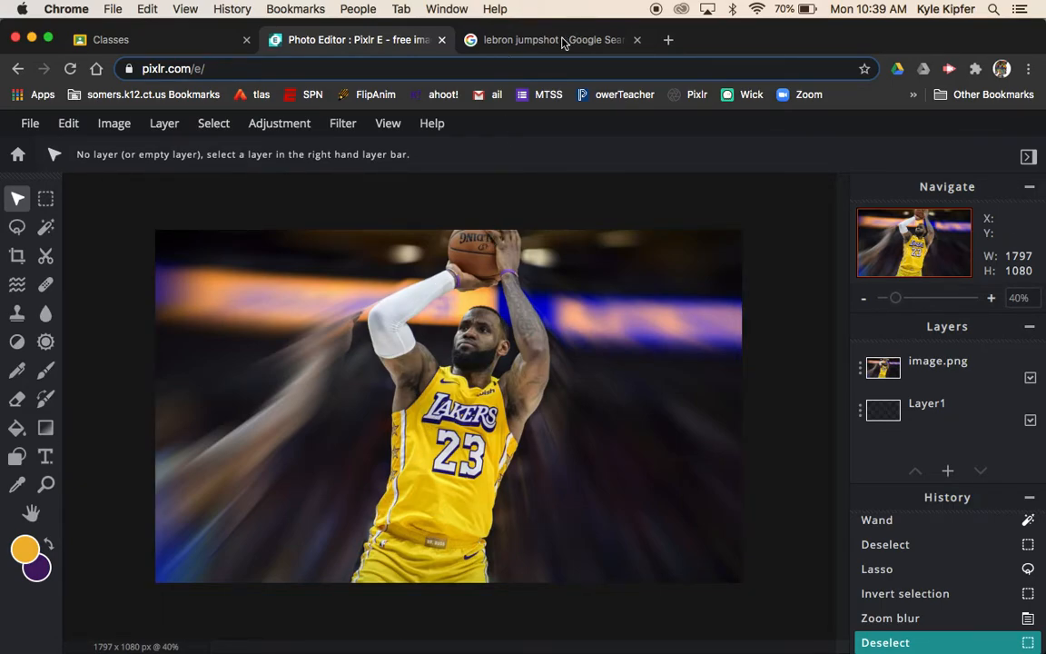
# - Copy the LeBron James jump-shot photo from Google Images and return to Pixlr E
pyautogui.click(552, 40)
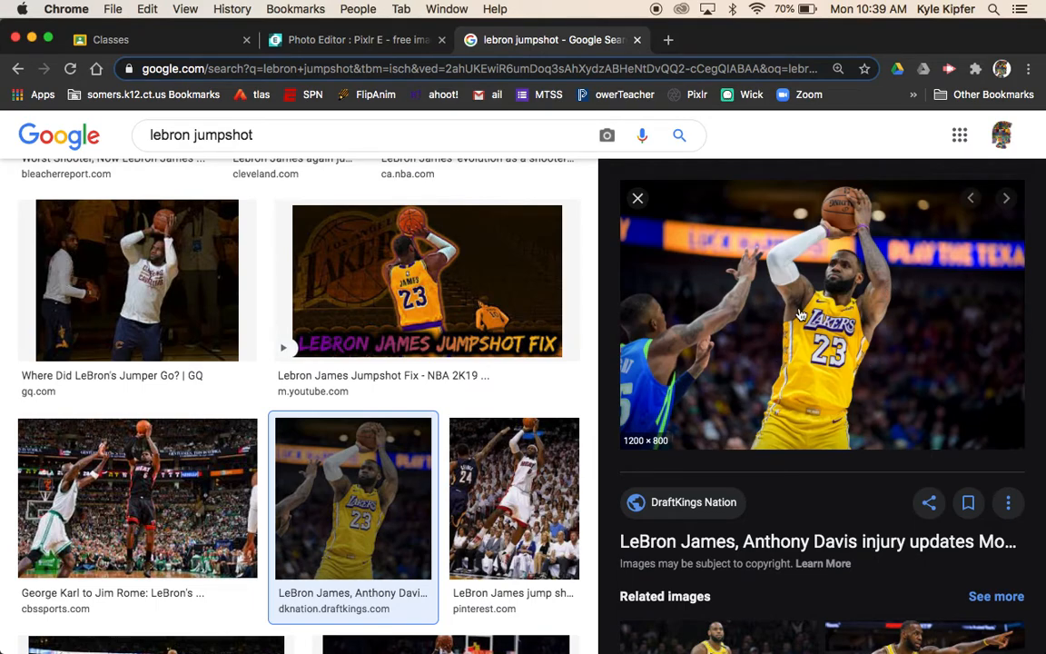
pyautogui.rightClick(821, 313)
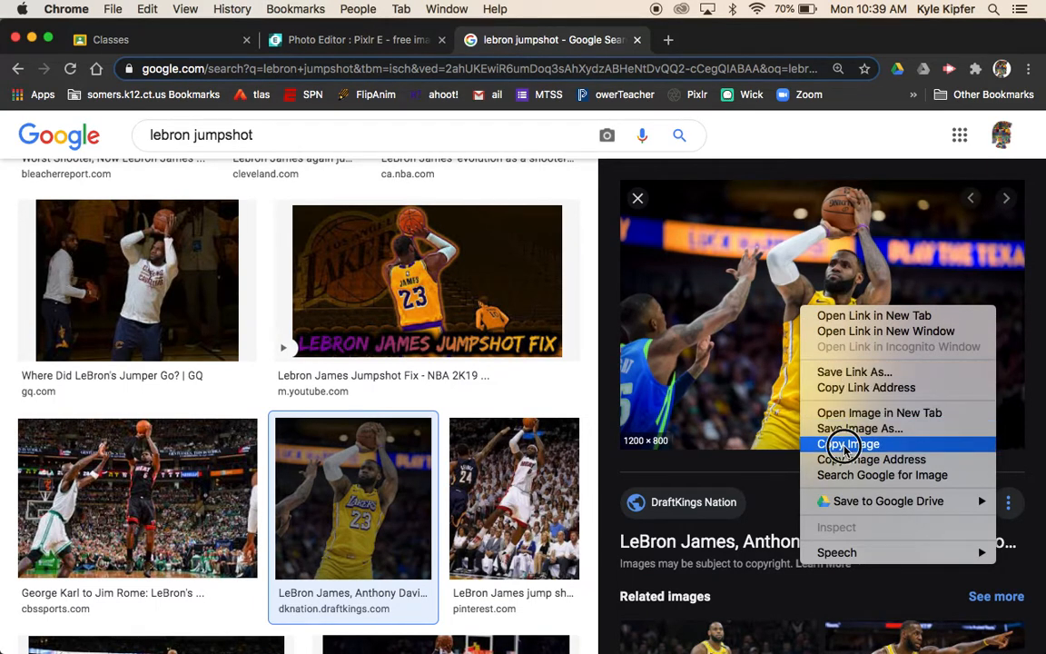
pyautogui.click(848, 443)
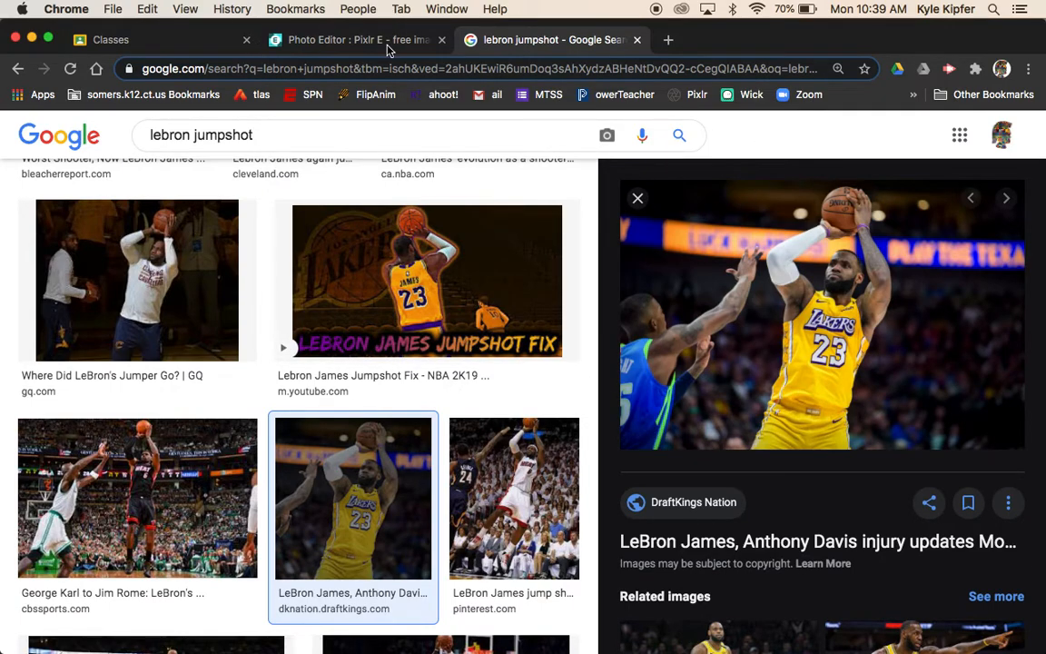
pyautogui.click(354, 40)
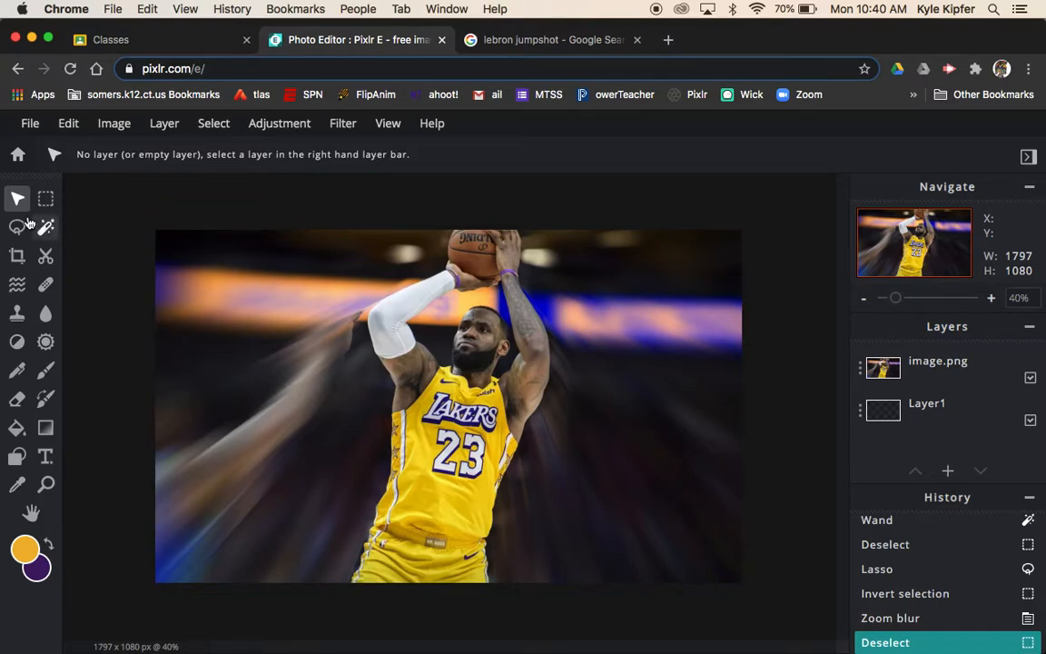
# - Create a new blank Full HD 1920×1080 image named 'movement'
pyautogui.click(18, 152)
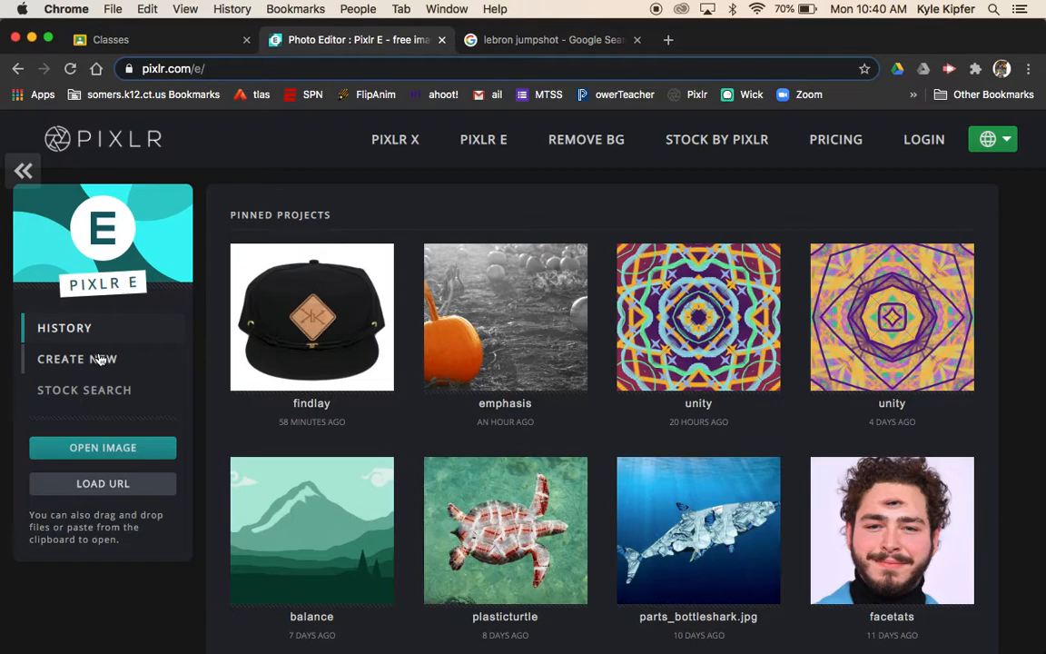
pyautogui.click(76, 360)
pyautogui.write('movement')
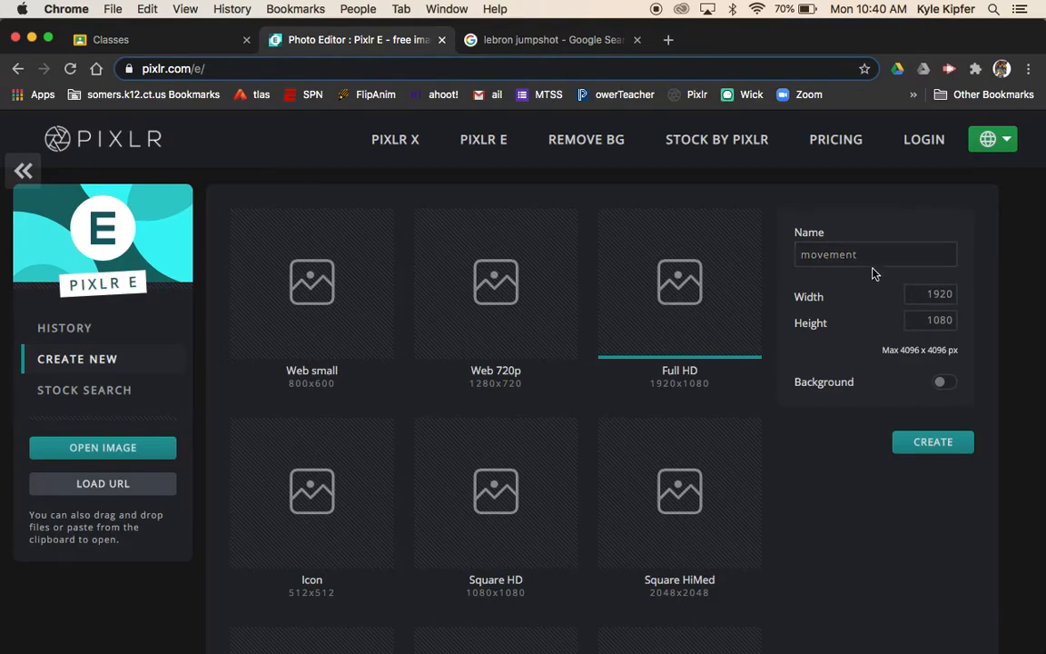
pyautogui.click(875, 254)
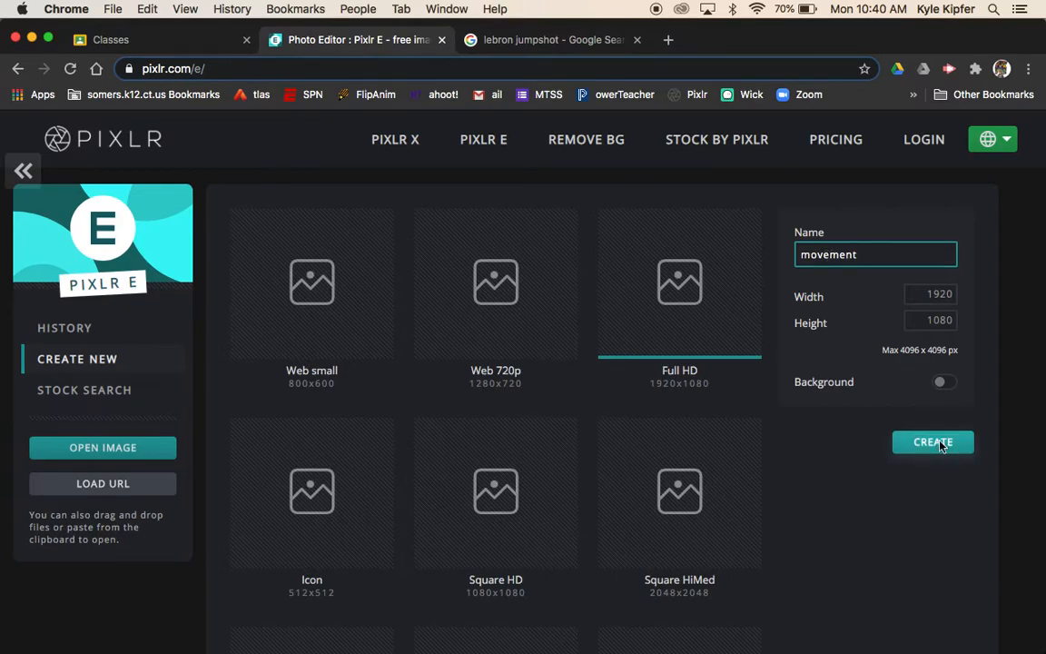
pyautogui.click(934, 443)
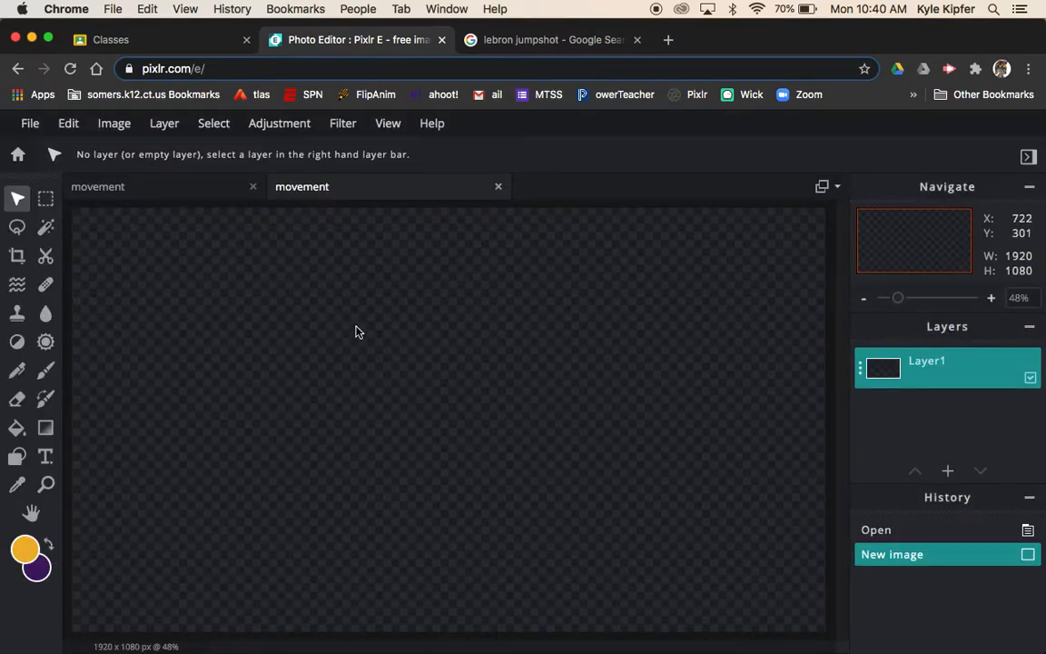
# - Paste the LeBron photo as a layer and scale it up to cover the canvas height
pyautogui.press('cmd+v')
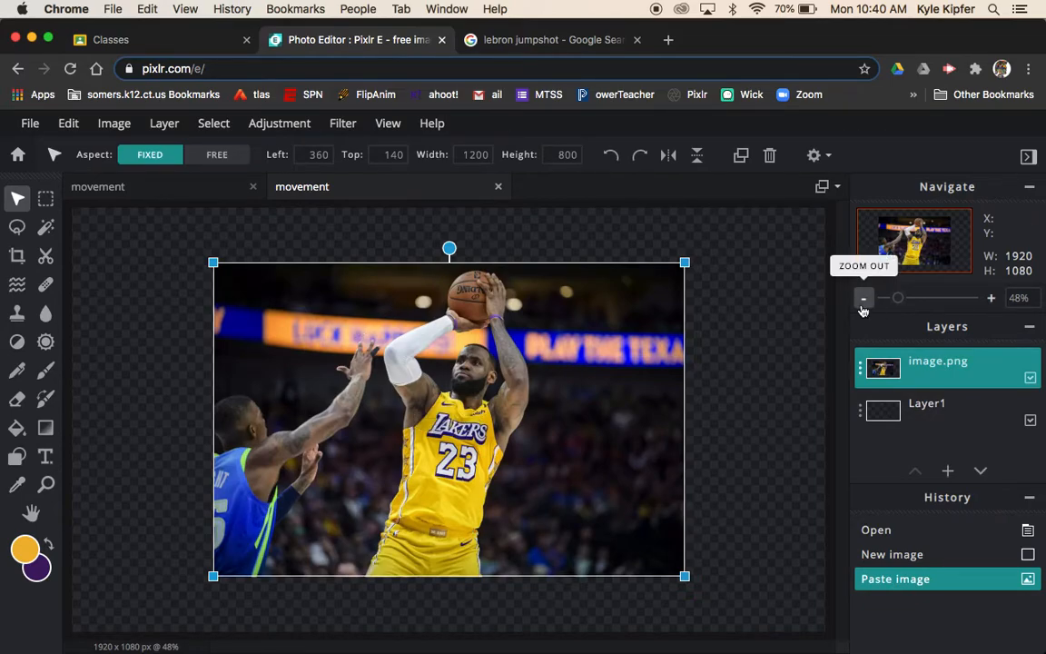
pyautogui.click(864, 298)
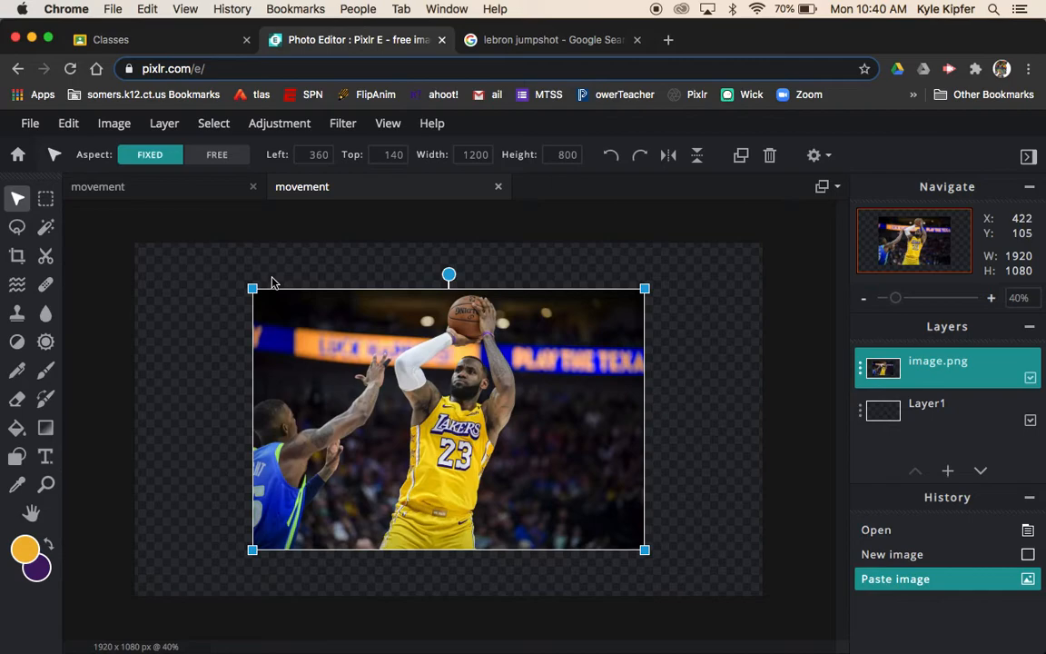
pyautogui.moveTo(252, 289); pyautogui.dragTo(173, 233)
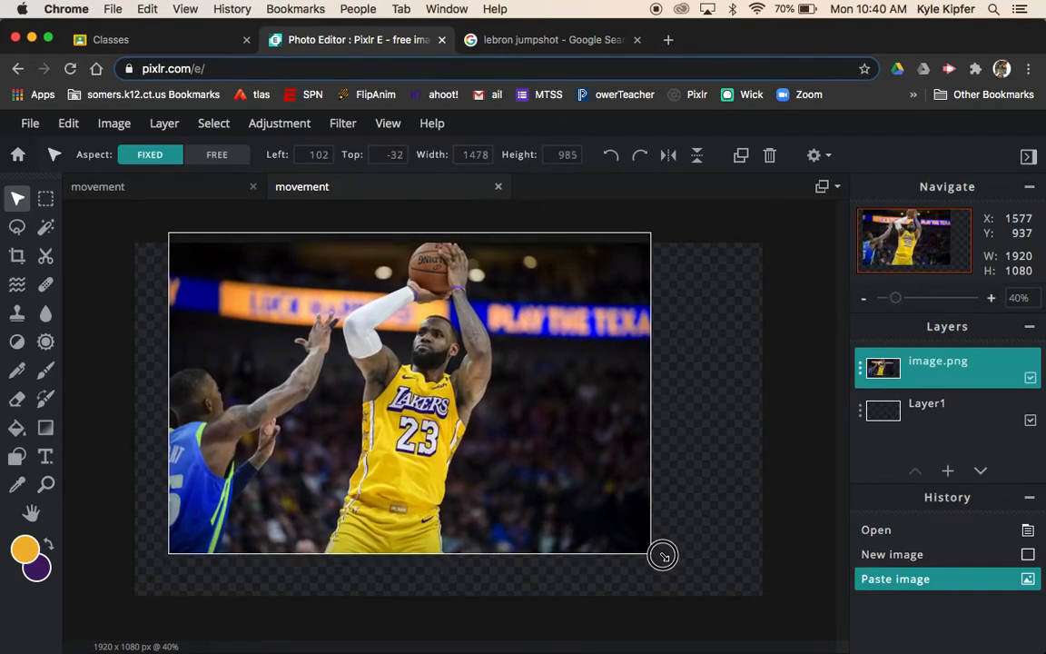
pyautogui.moveTo(663, 555); pyautogui.dragTo(723, 592)
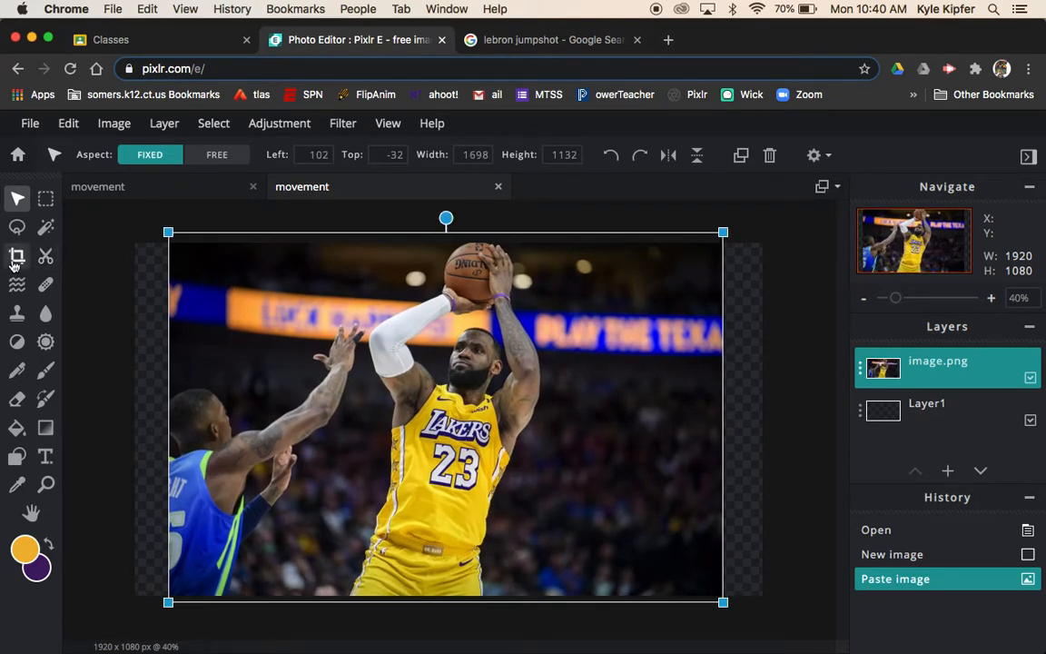
# - Crop away the empty transparent strips on both sides, leaving a 1687×1080 image
pyautogui.click(18, 255)
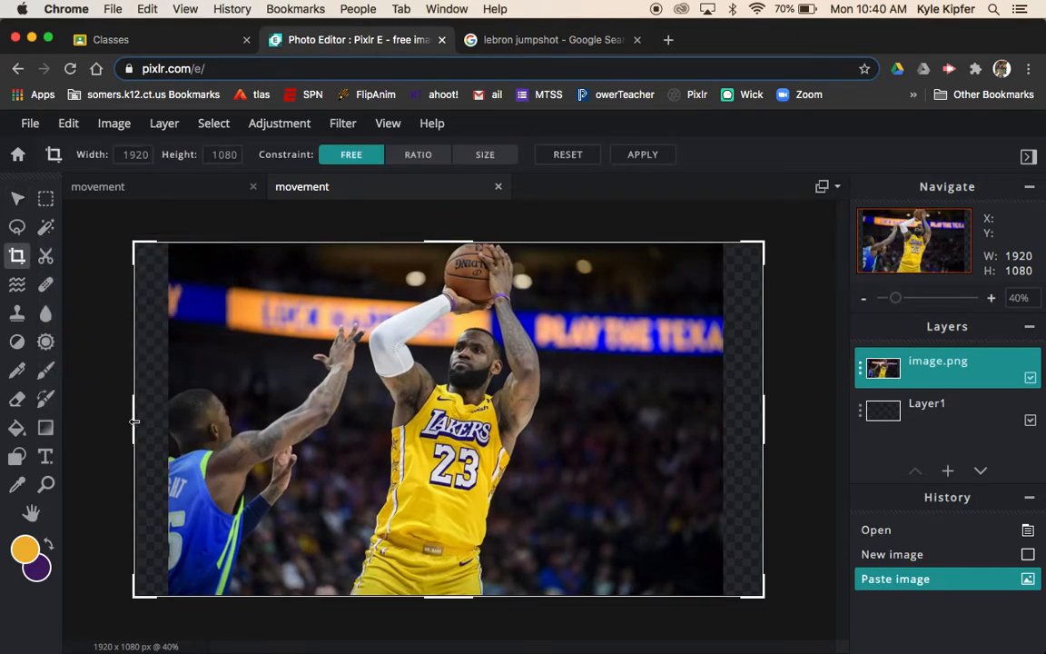
pyautogui.moveTo(134, 421); pyautogui.dragTo(167, 422)
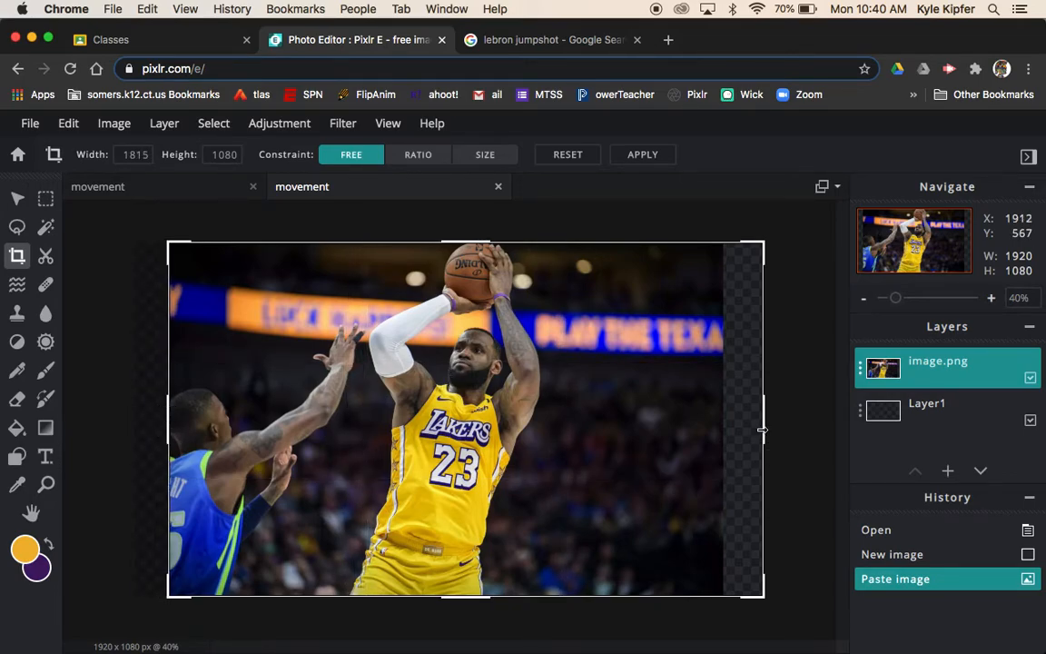
pyautogui.moveTo(763, 432); pyautogui.dragTo(723, 436)
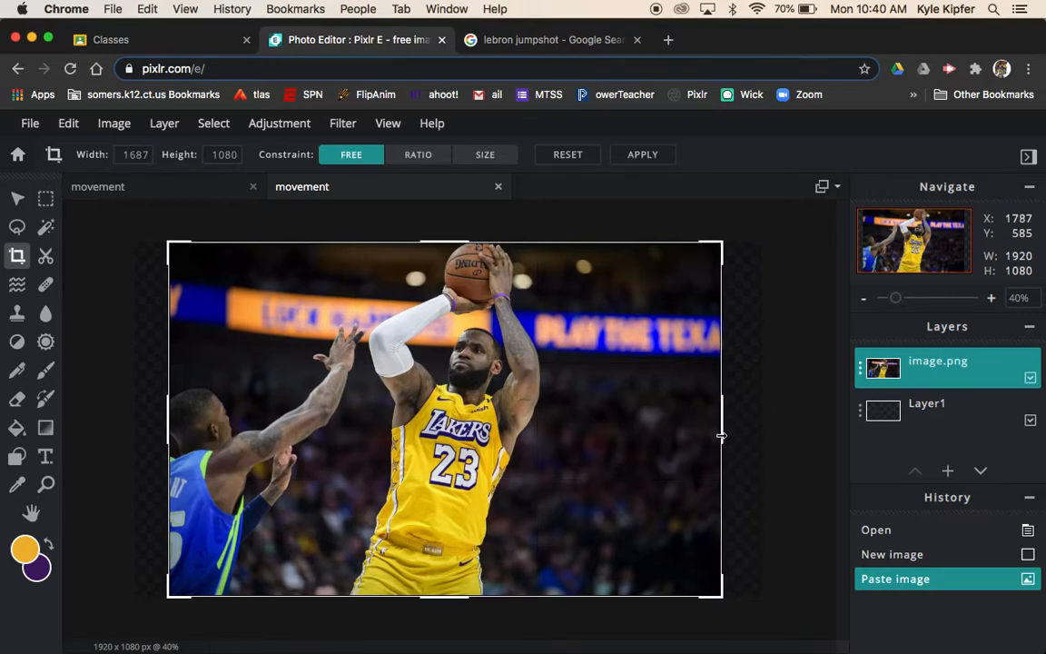
pyautogui.click(18, 255)
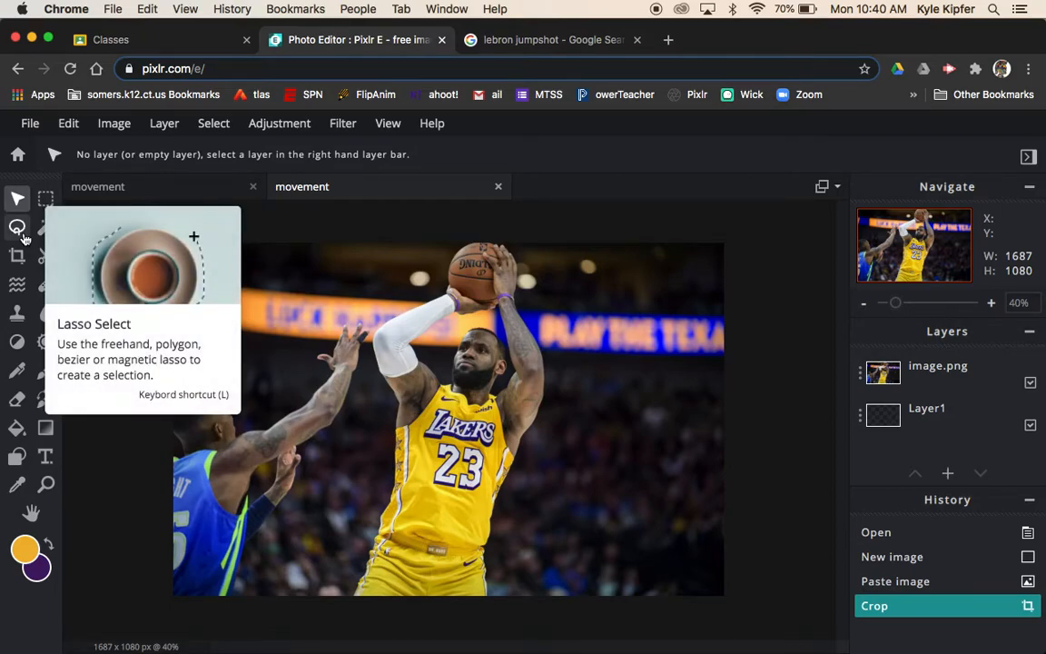
# - Activate the Lasso Select tool in Magnetic mode, ready to outline the player
pyautogui.click(18, 228)
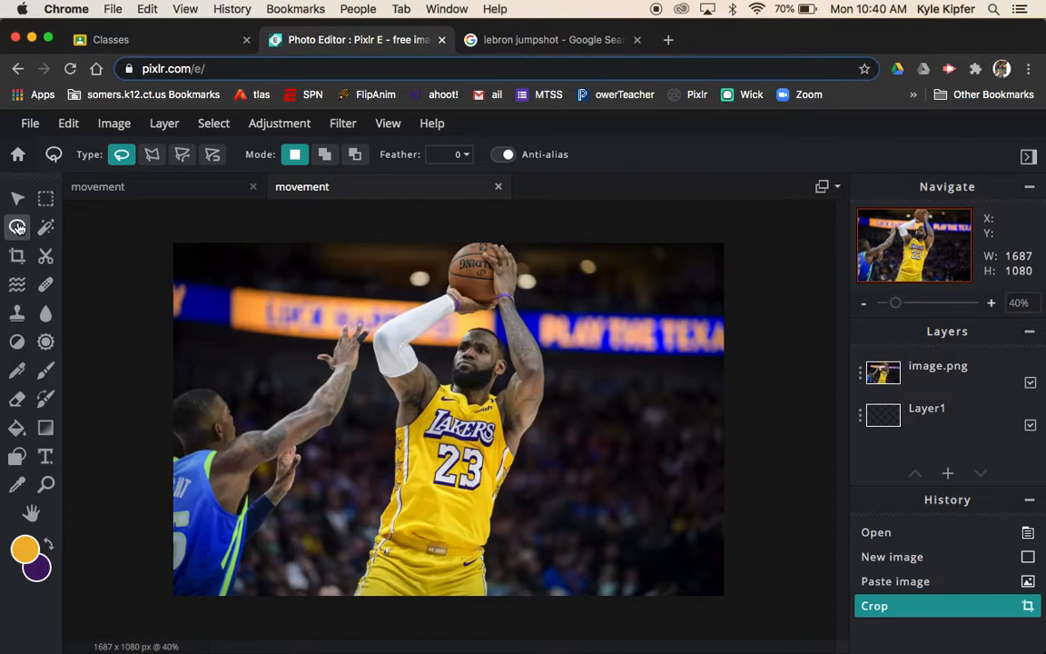
pyautogui.moveTo(210, 153)
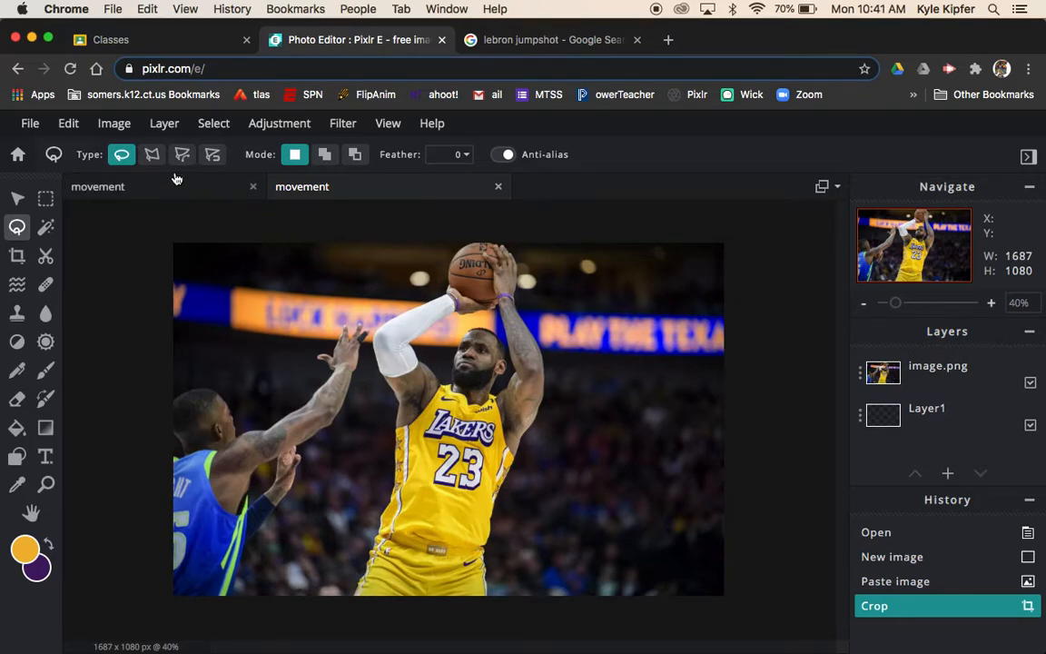
pyautogui.moveTo(153, 153)
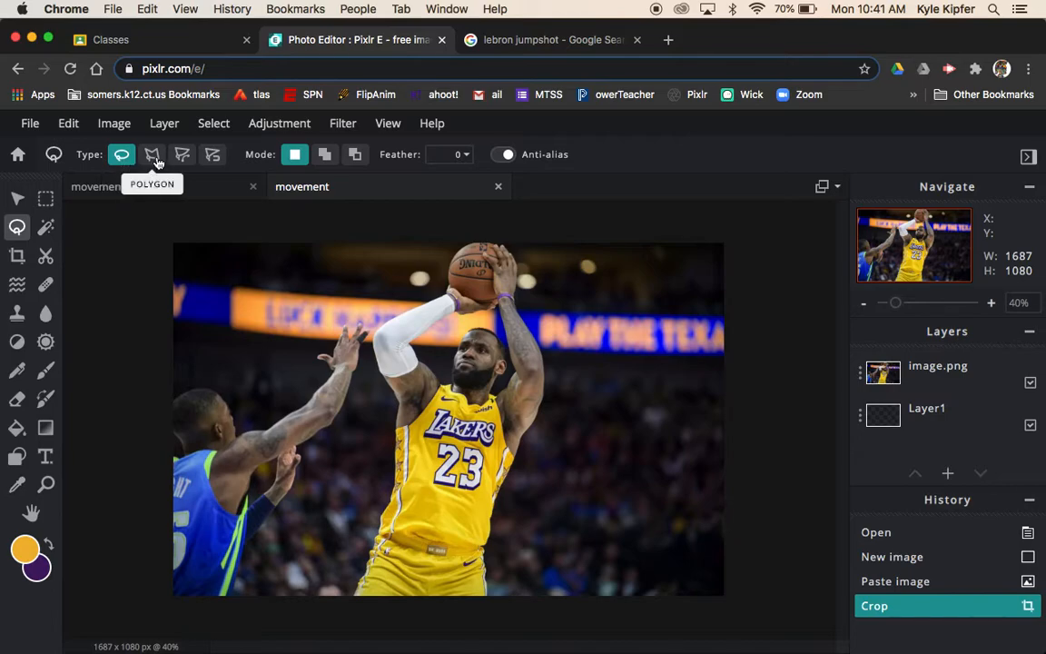
pyautogui.moveTo(212, 153)
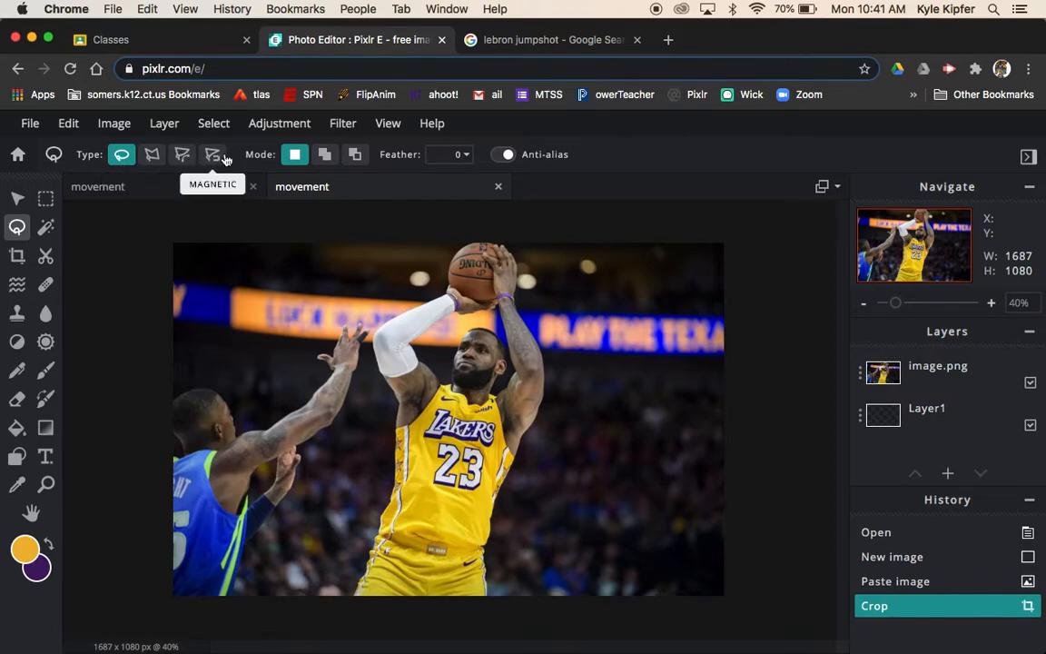
pyautogui.moveTo(182, 154)
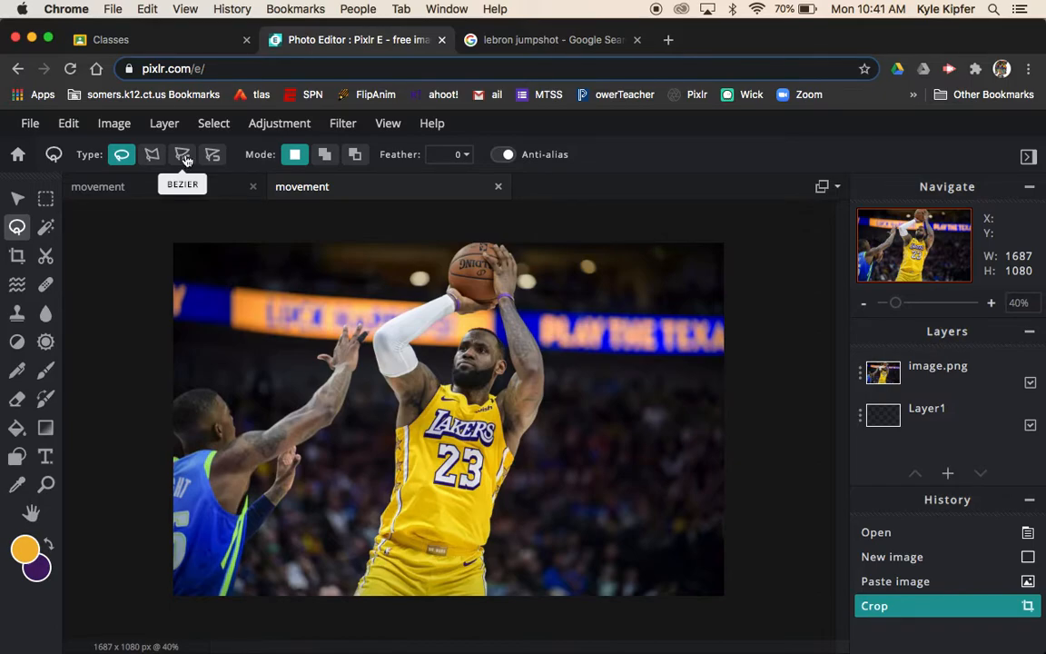
pyautogui.moveTo(212, 154)
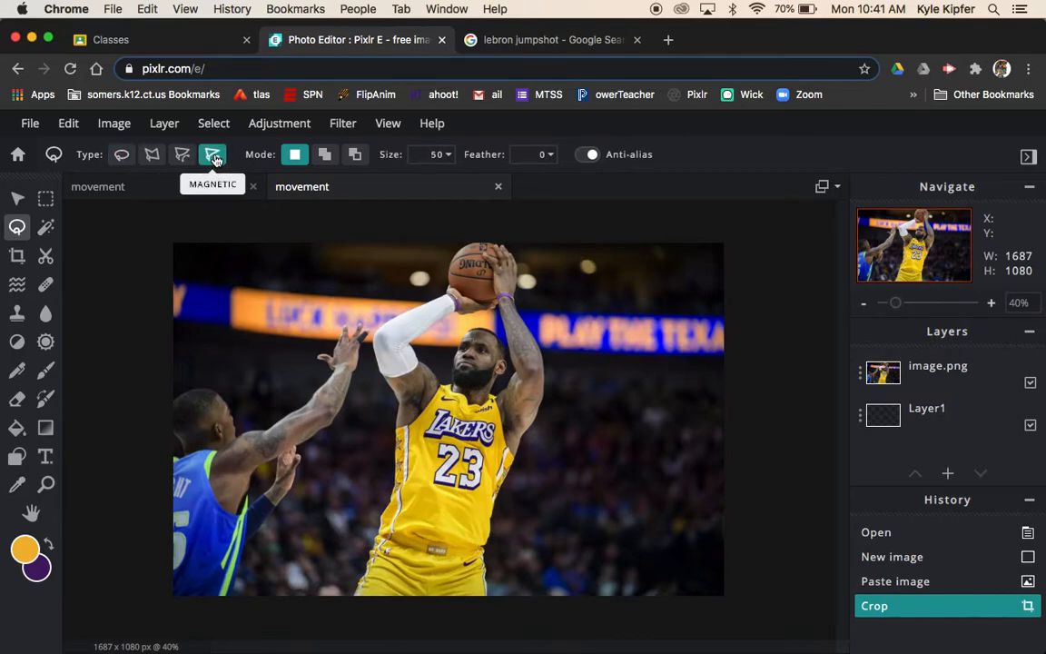
pyautogui.click(210, 152)
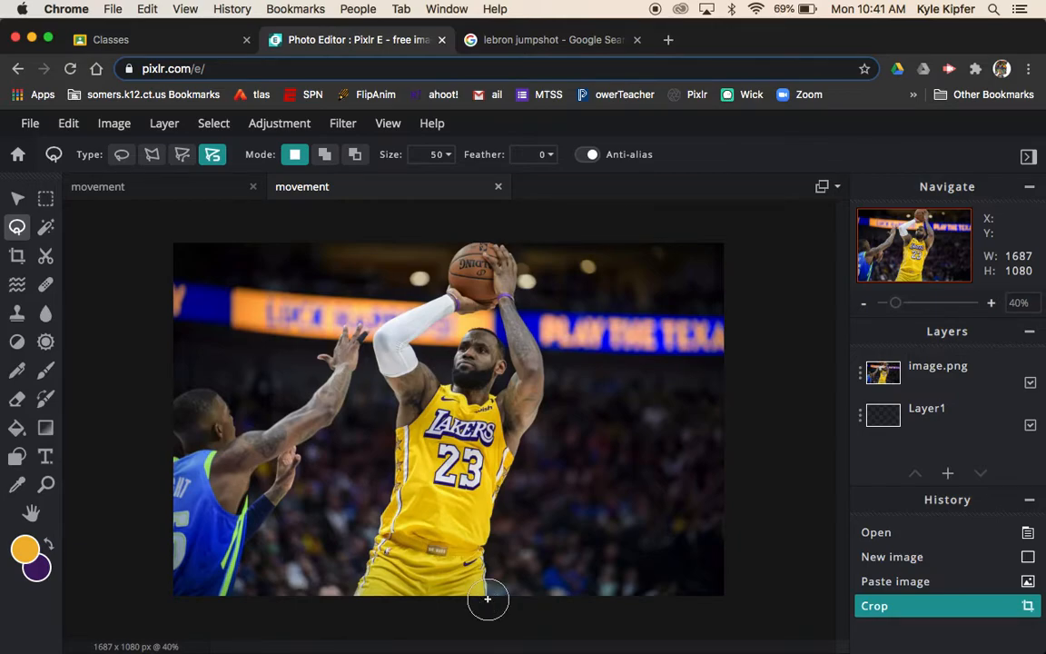
pyautogui.moveTo(487, 566)
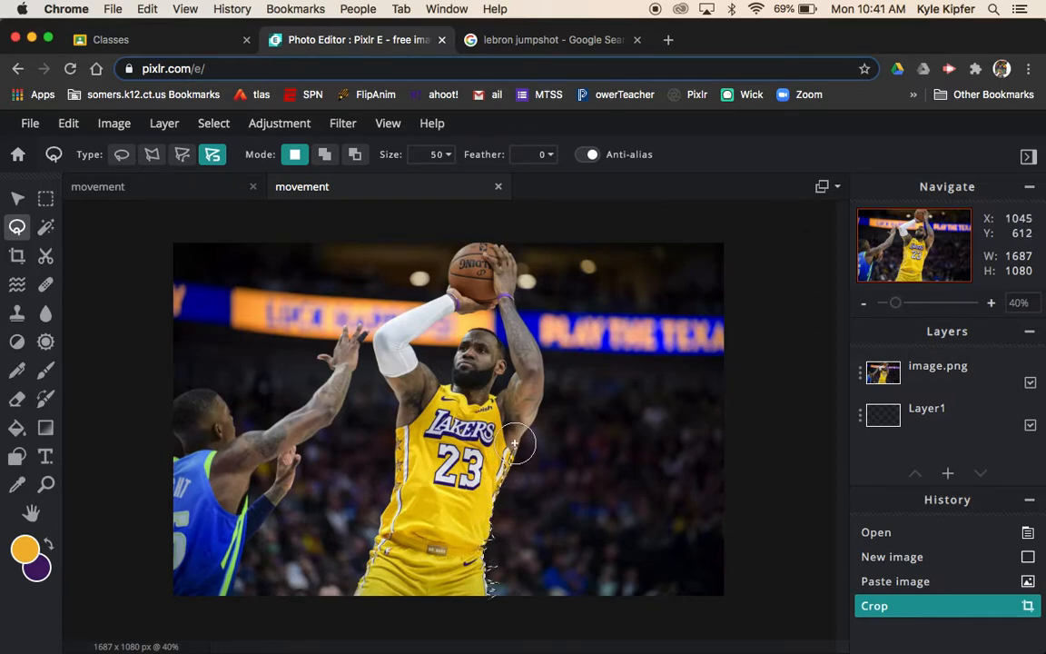
pyautogui.moveTo(541, 374)
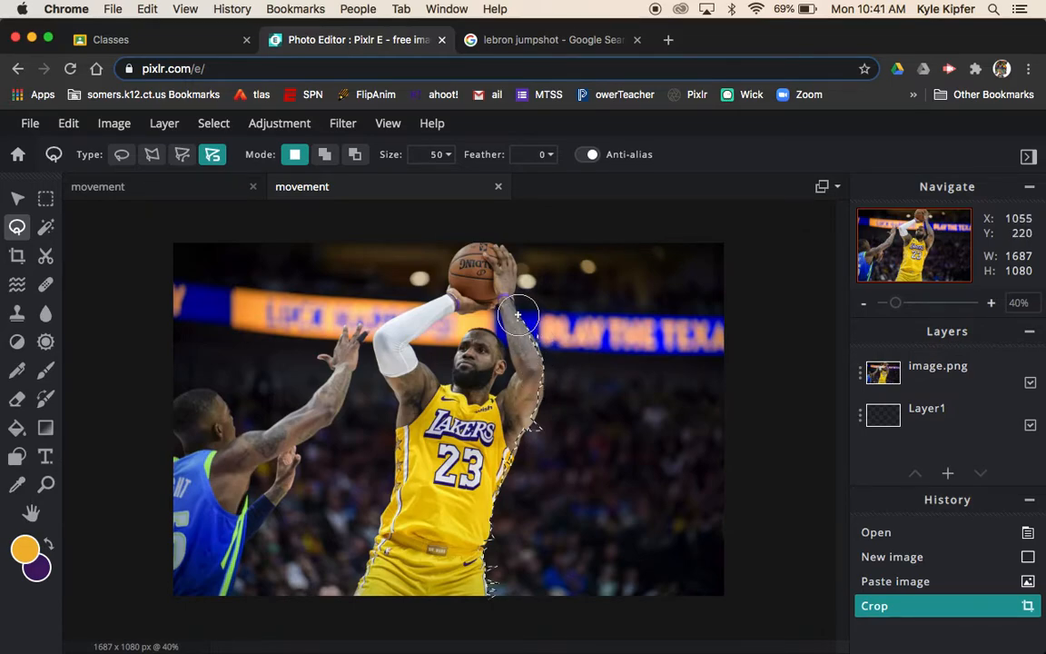
pyautogui.moveTo(506, 247)
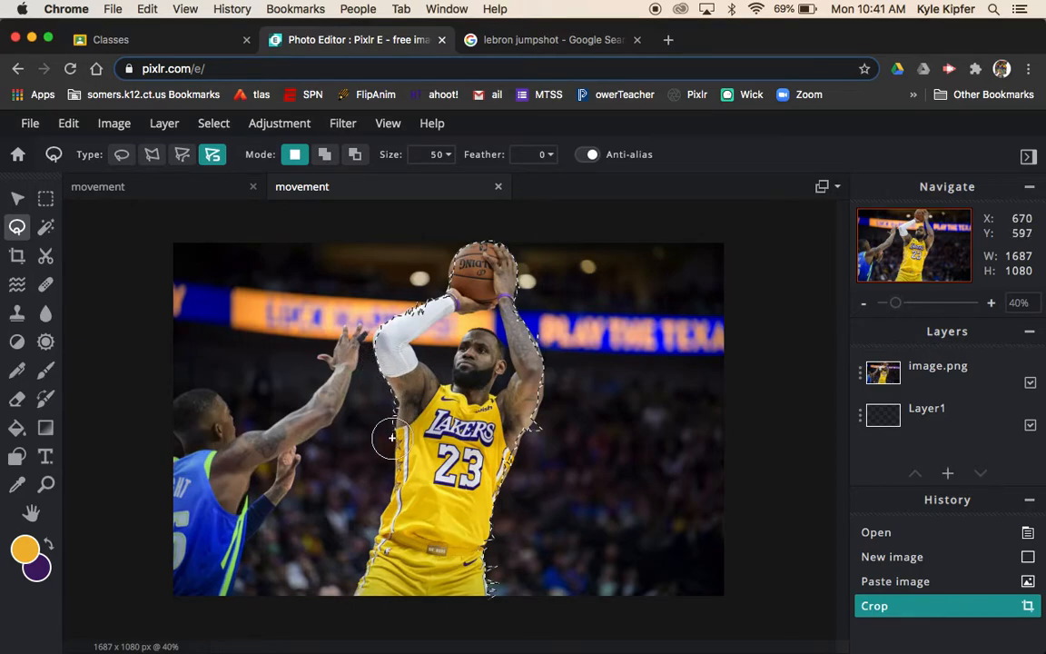
pyautogui.moveTo(378, 516)
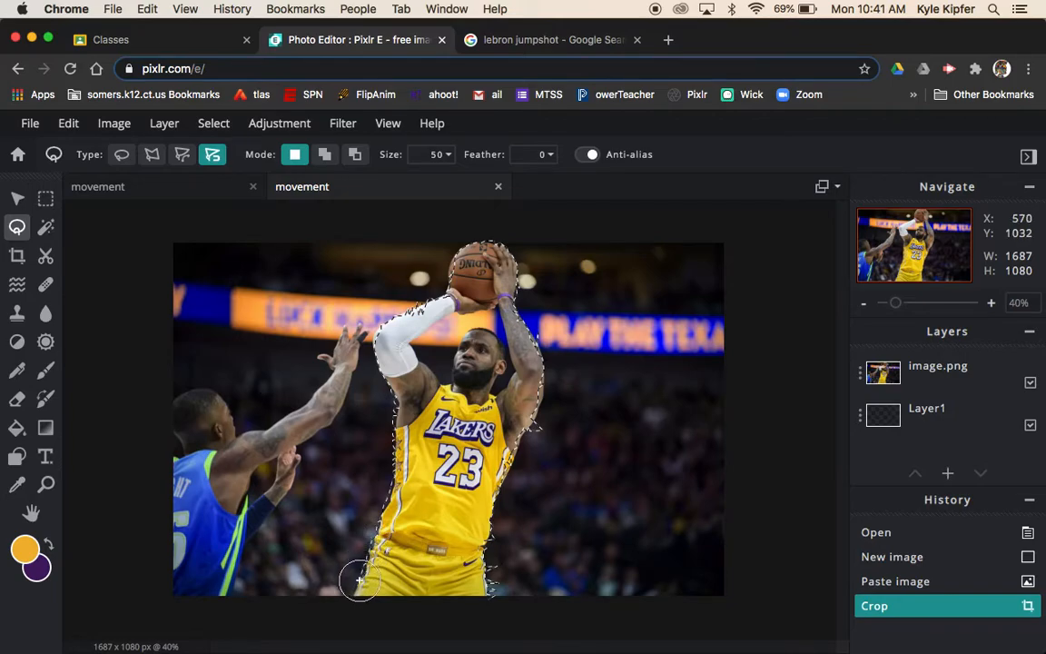
pyautogui.moveTo(394, 597)
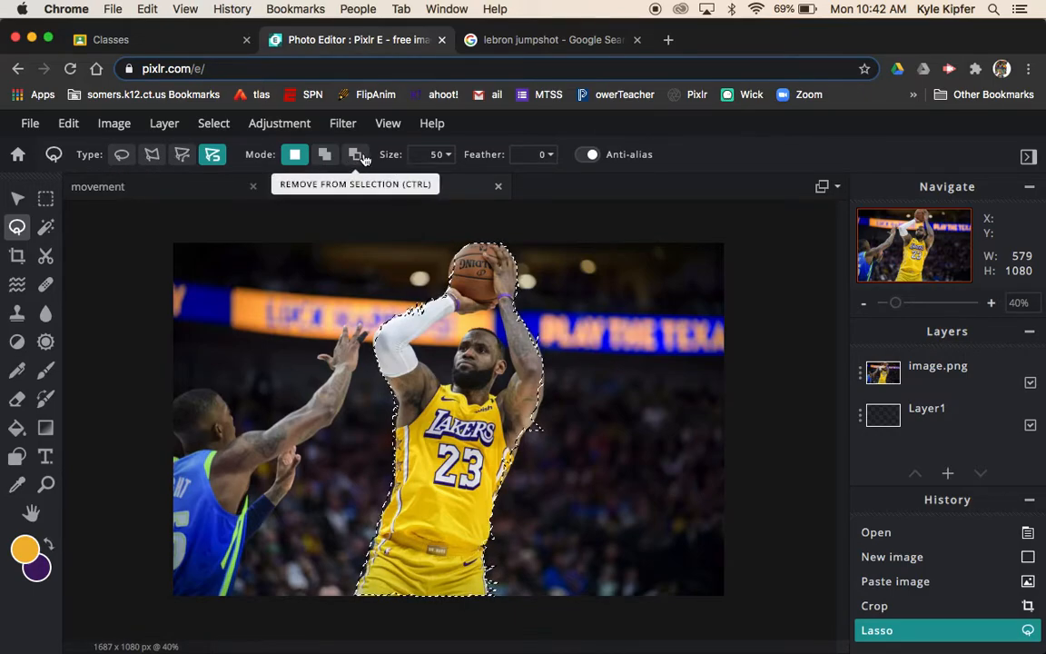
# - Switch the lasso to freehand to refine the selection around the player's body
pyautogui.click(356, 154)
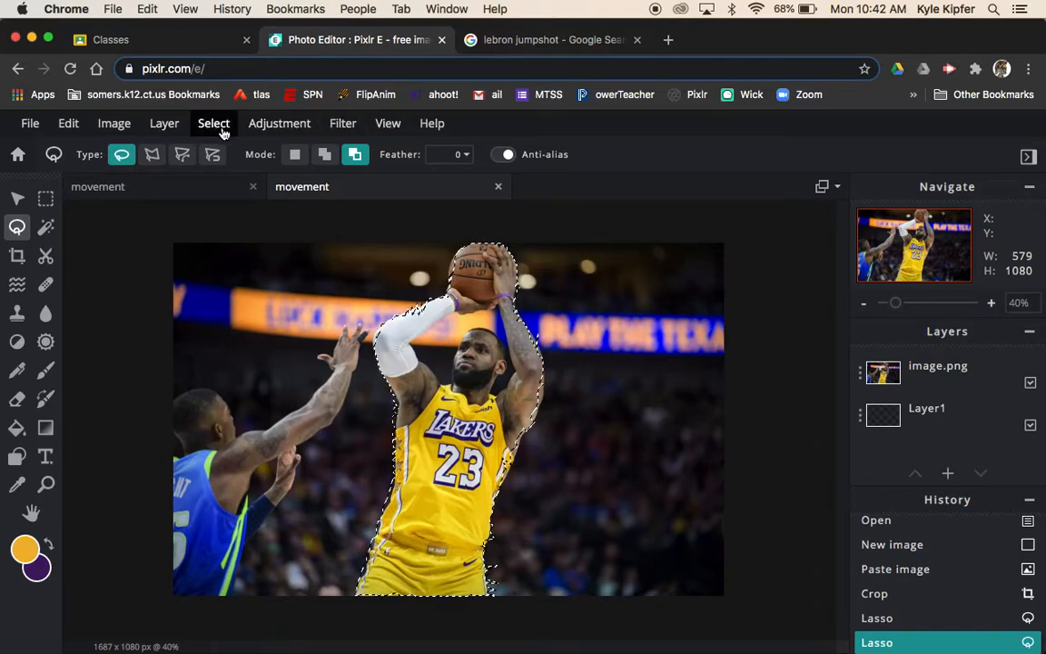
# - Invert the selection so the background around LeBron is selected instead
pyautogui.click(214, 123)
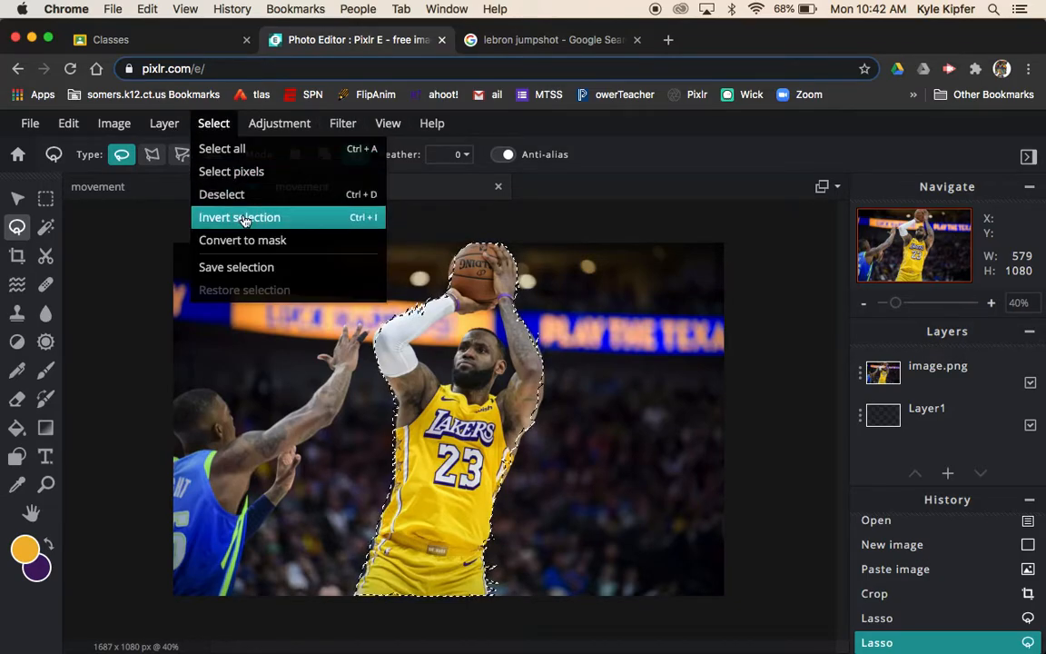
pyautogui.click(240, 218)
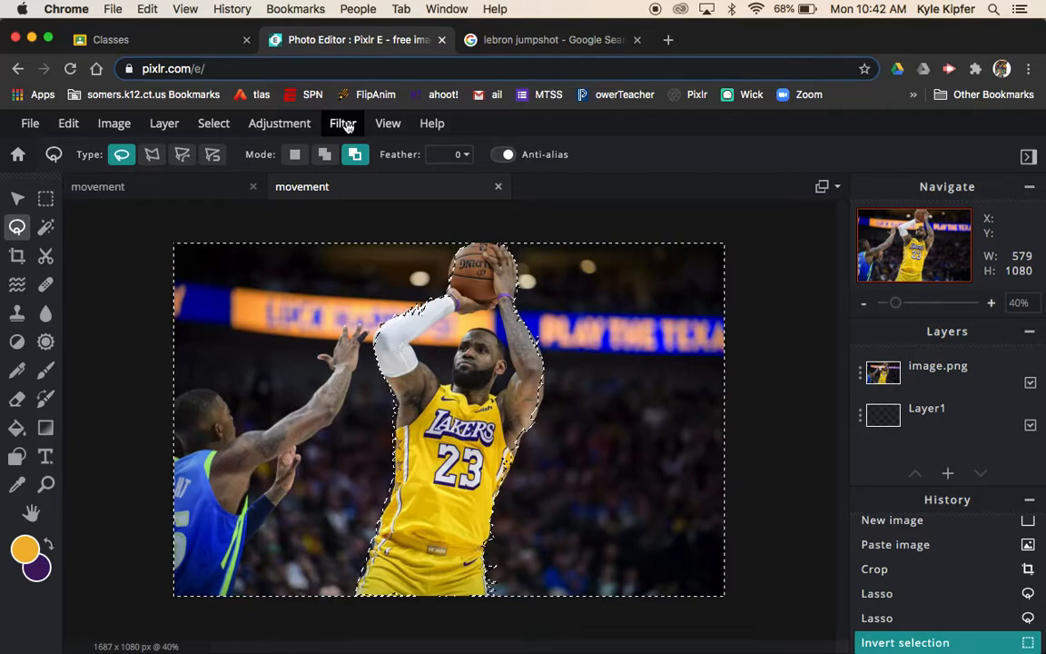
# - Make the Image.png photo layer active so filters become available
pyautogui.click(342, 123)
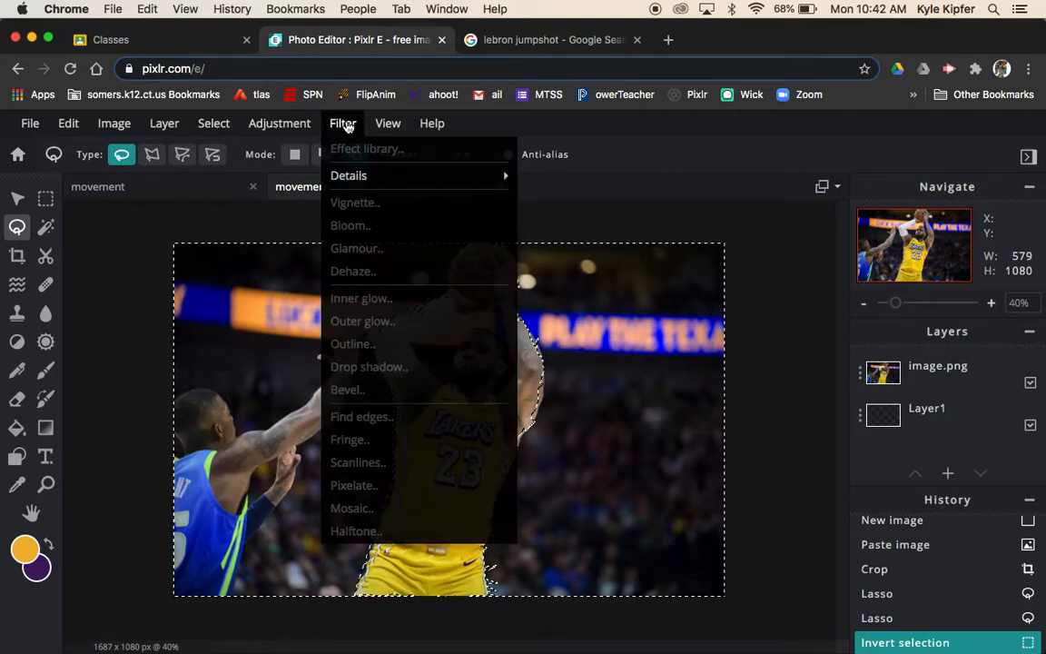
pyautogui.moveTo(349, 174)
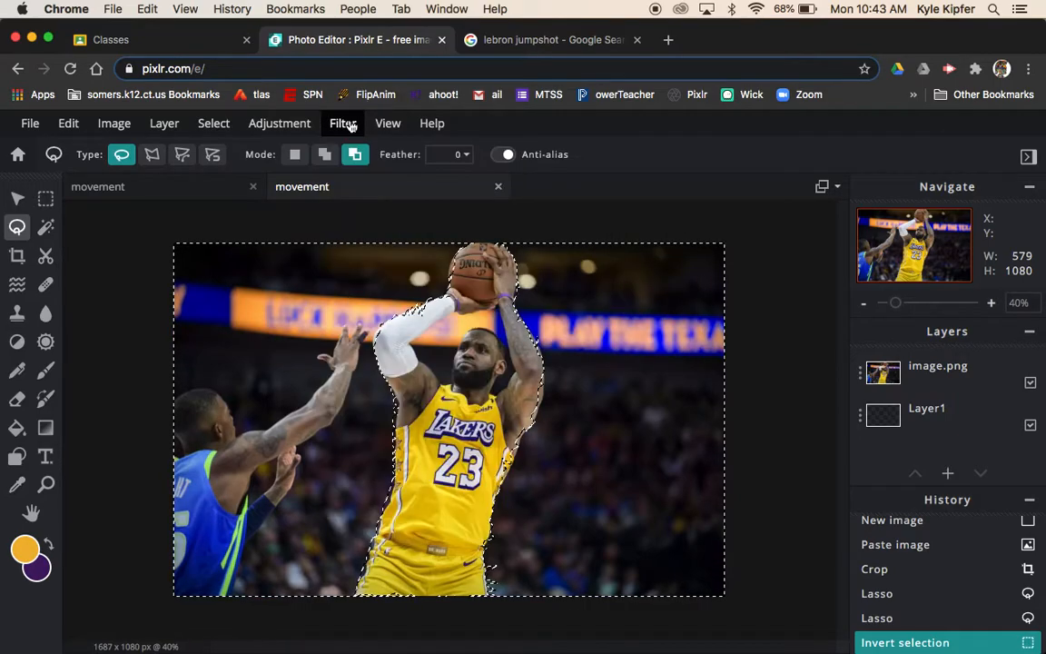
pyautogui.click(936, 365)
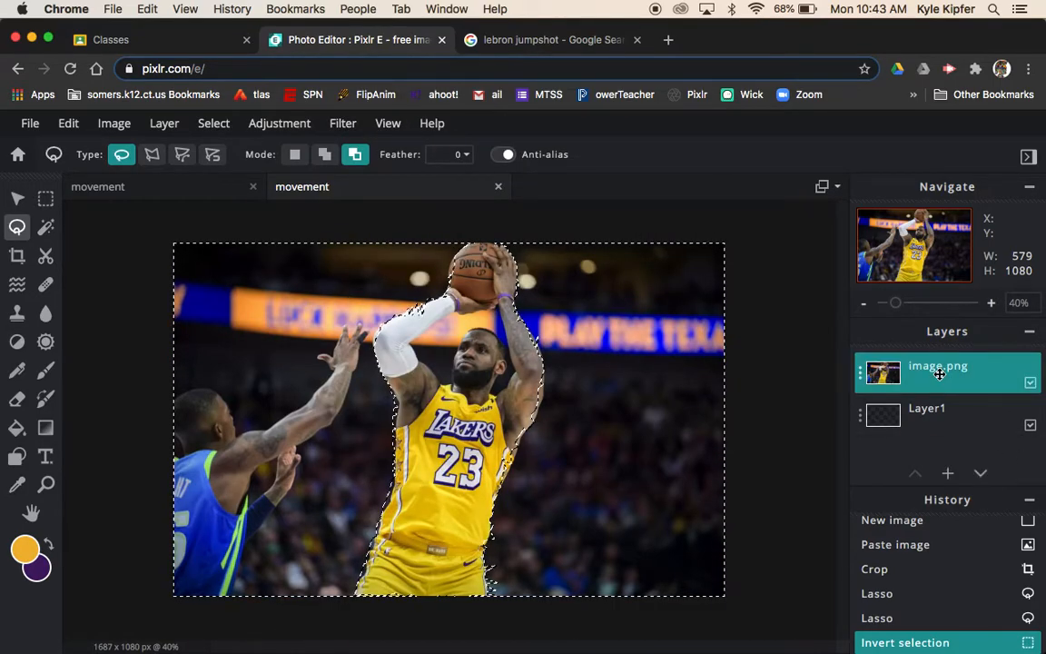
pyautogui.click(341, 124)
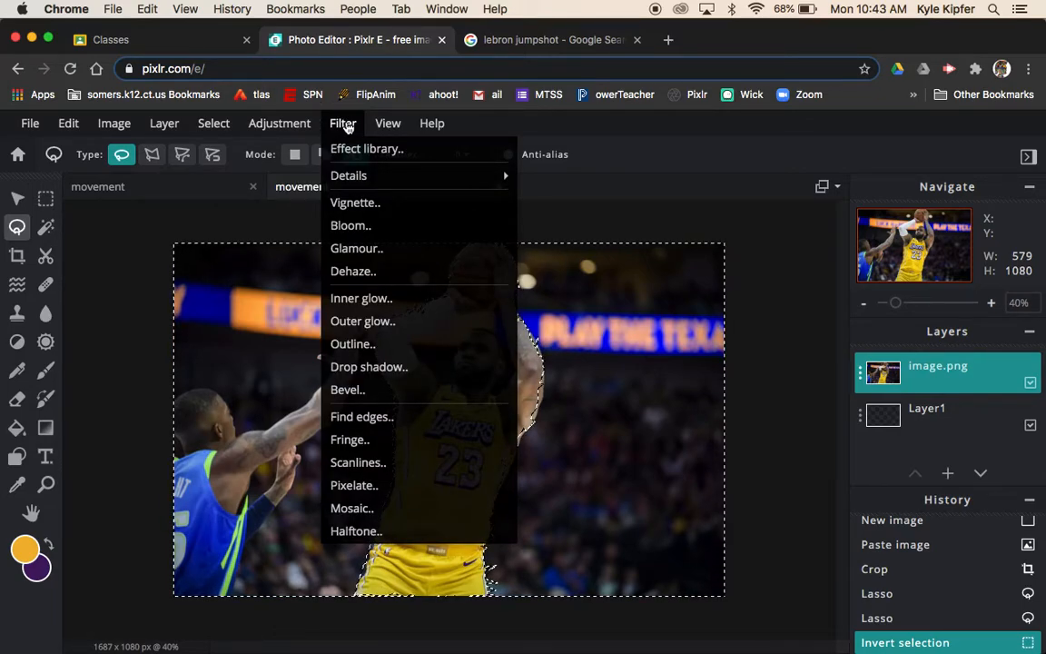
pyautogui.moveTo(348, 175)
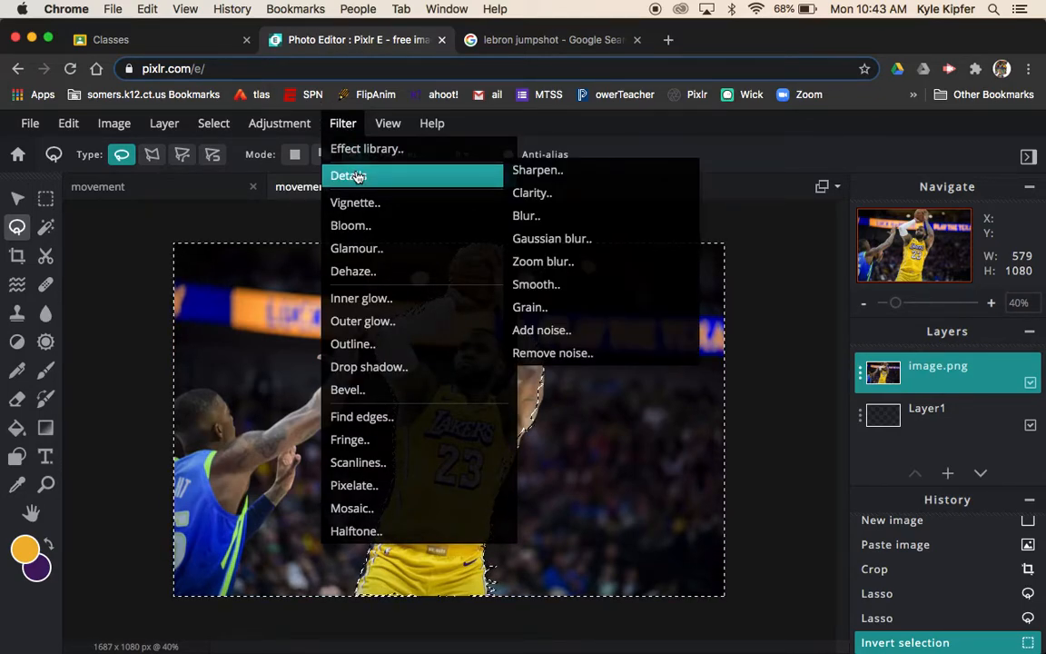
pyautogui.moveTo(526, 214)
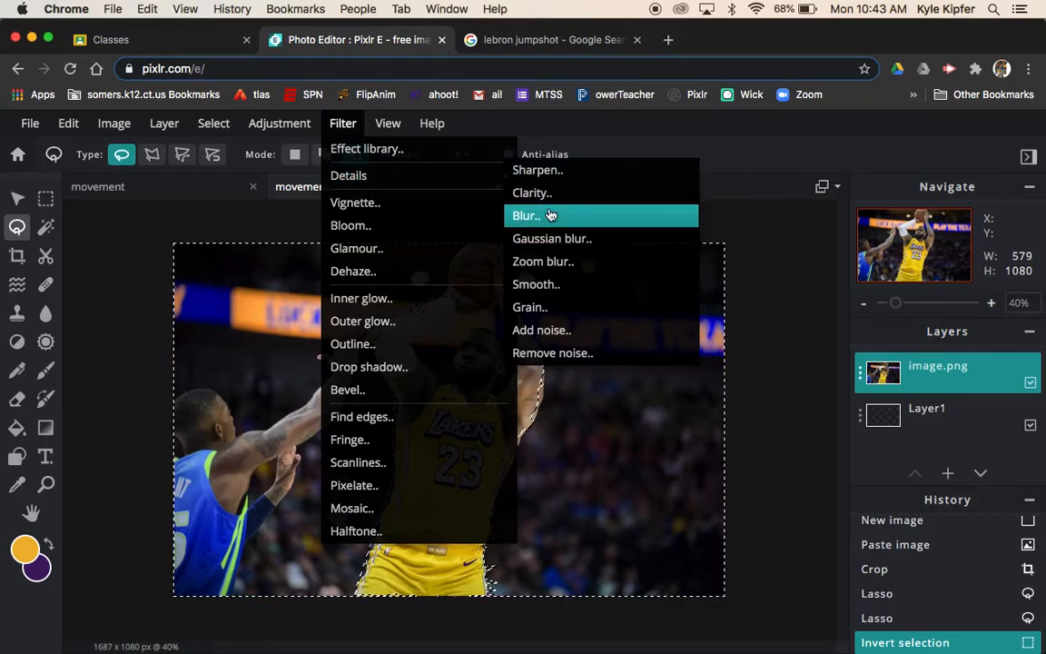
pyautogui.moveTo(543, 262)
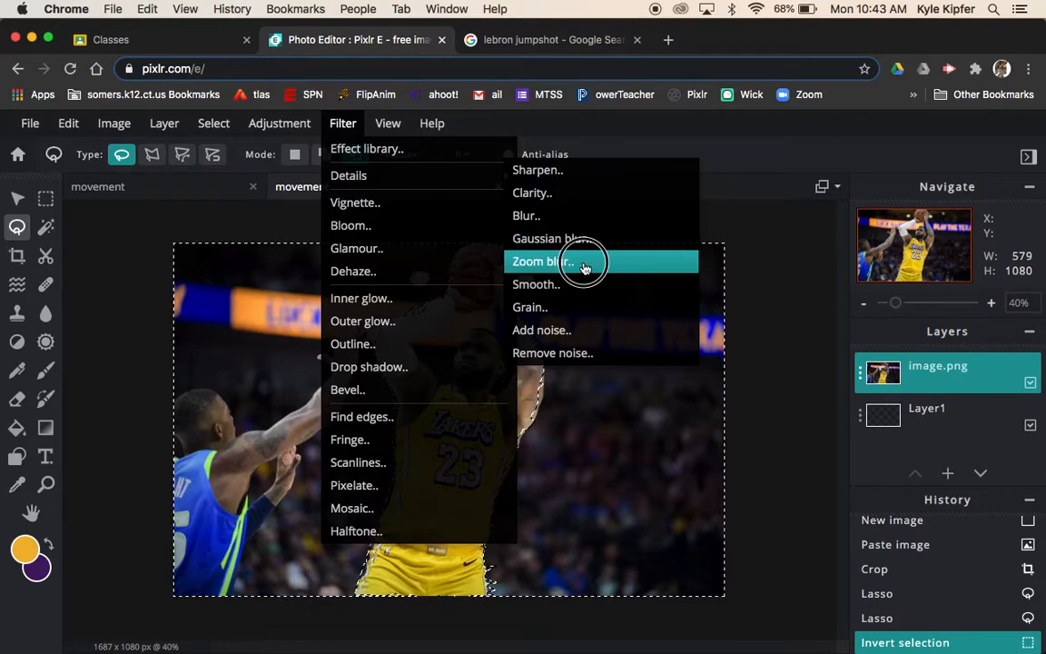
# - Apply a Zoom blur filter (Filter > Details) to the selected background
pyautogui.click(540, 261)
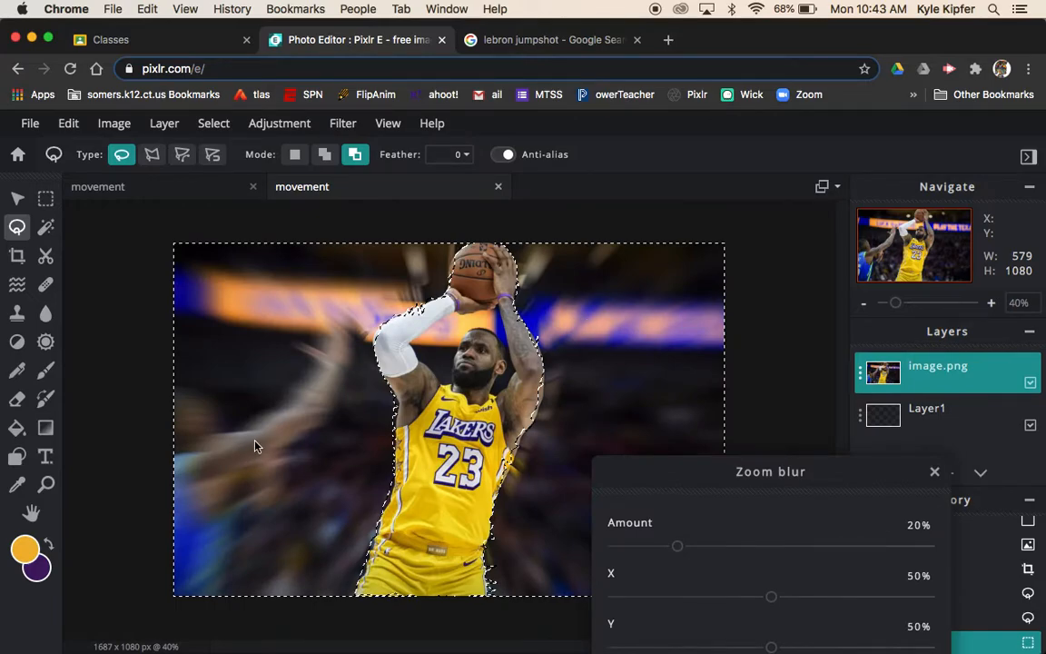
pyautogui.moveTo(808, 472)
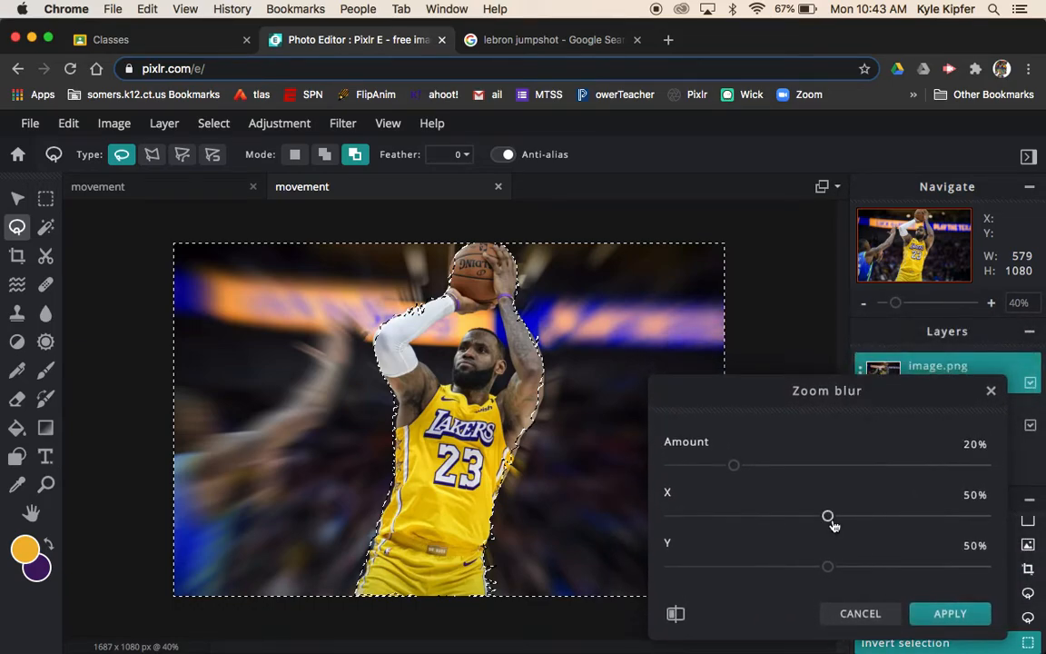
pyautogui.moveTo(537, 437)
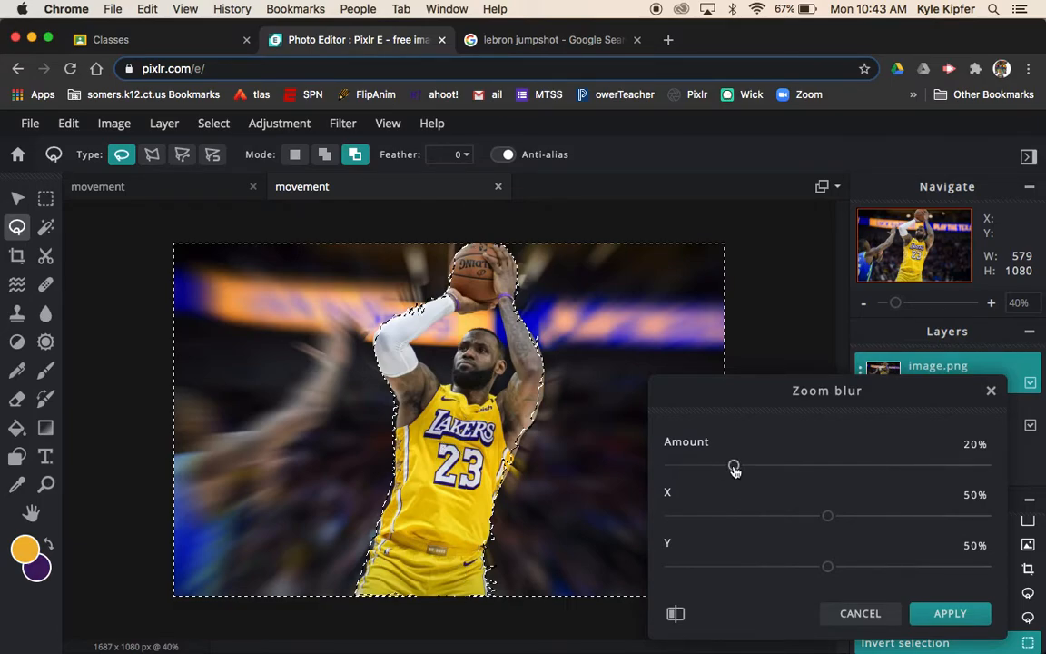
# - Raise the Zoom blur Amount from 20% to 82% on the background
pyautogui.moveTo(734, 465); pyautogui.dragTo(859, 465)
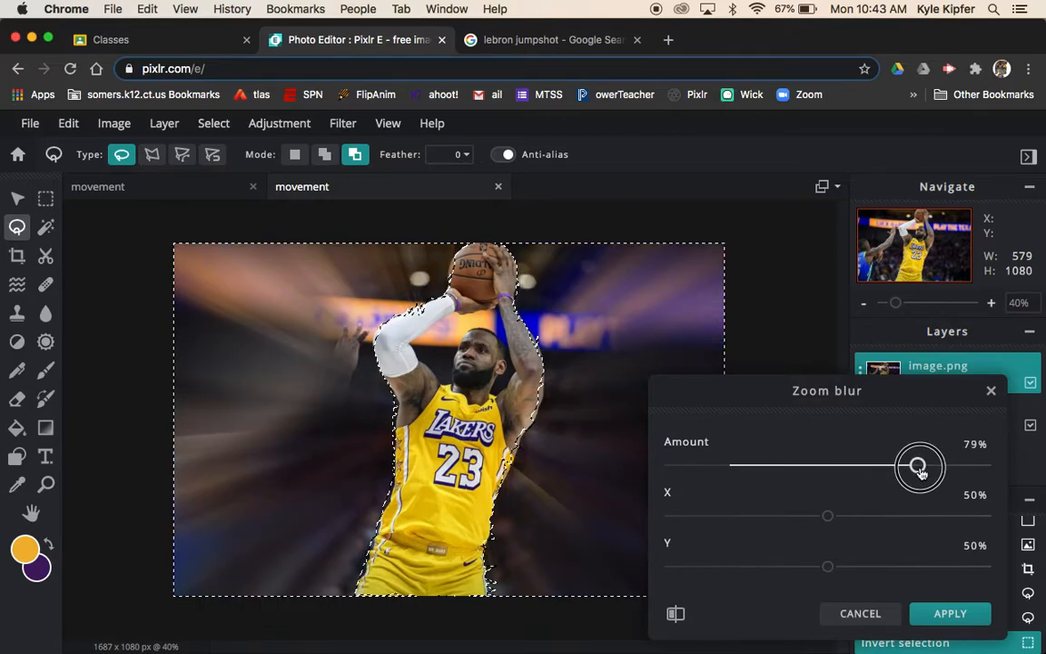
pyautogui.moveTo(918, 465); pyautogui.dragTo(929, 465)
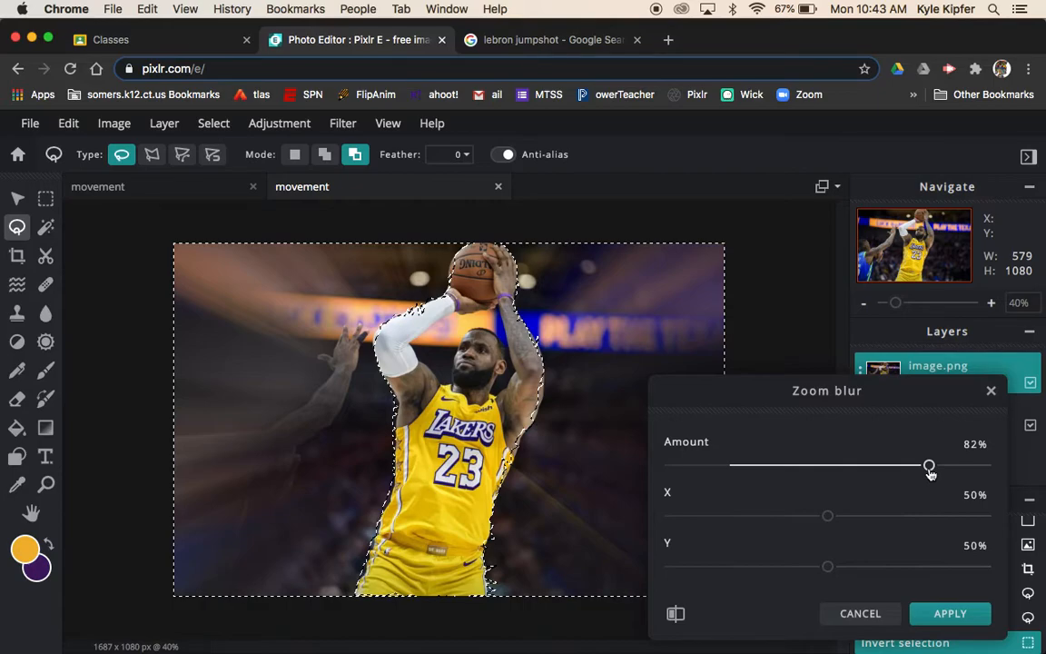
pyautogui.moveTo(827, 520)
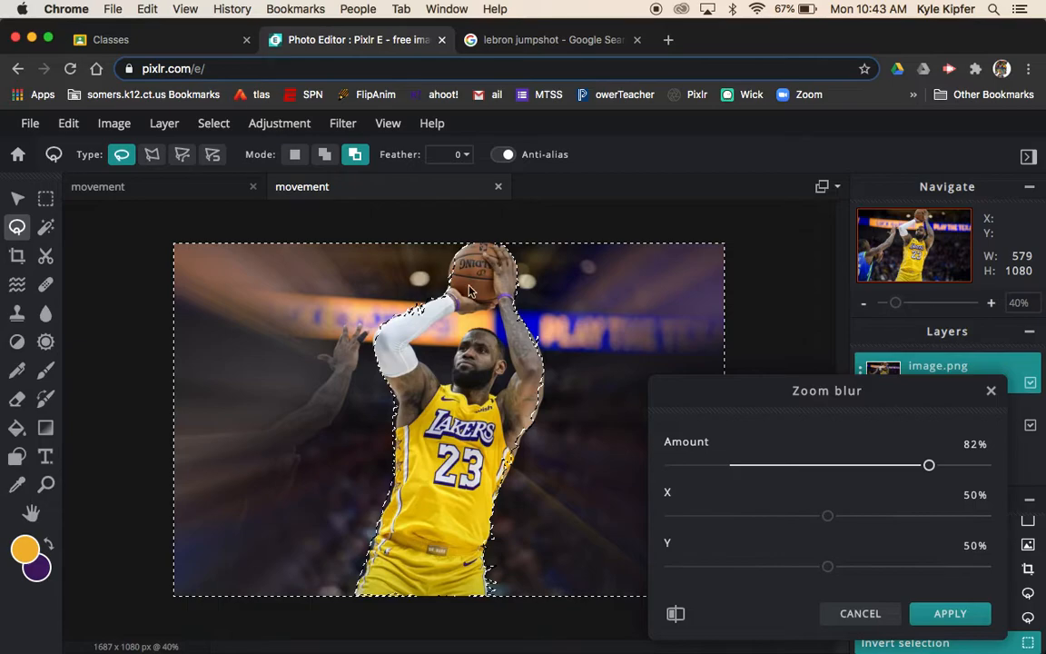
pyautogui.moveTo(473, 283)
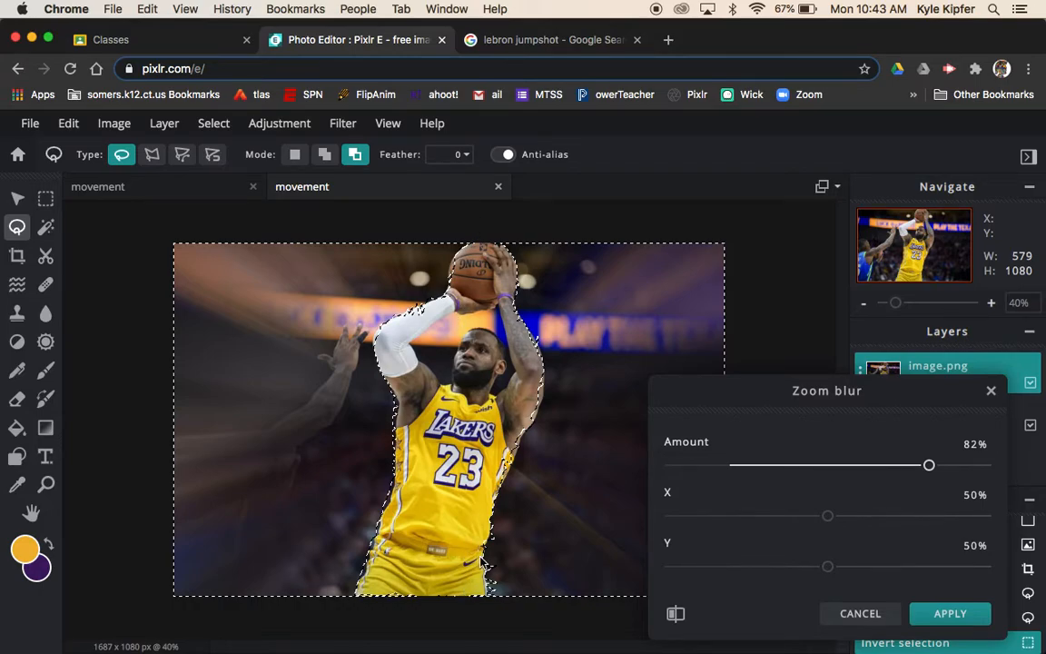
pyautogui.moveTo(276, 421)
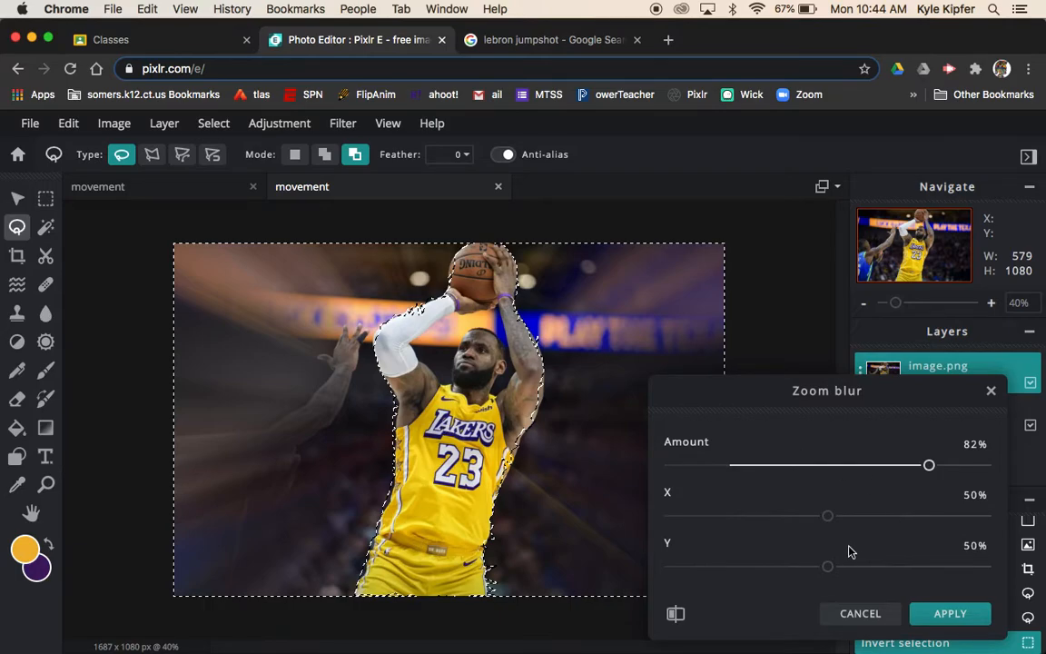
pyautogui.moveTo(897, 536)
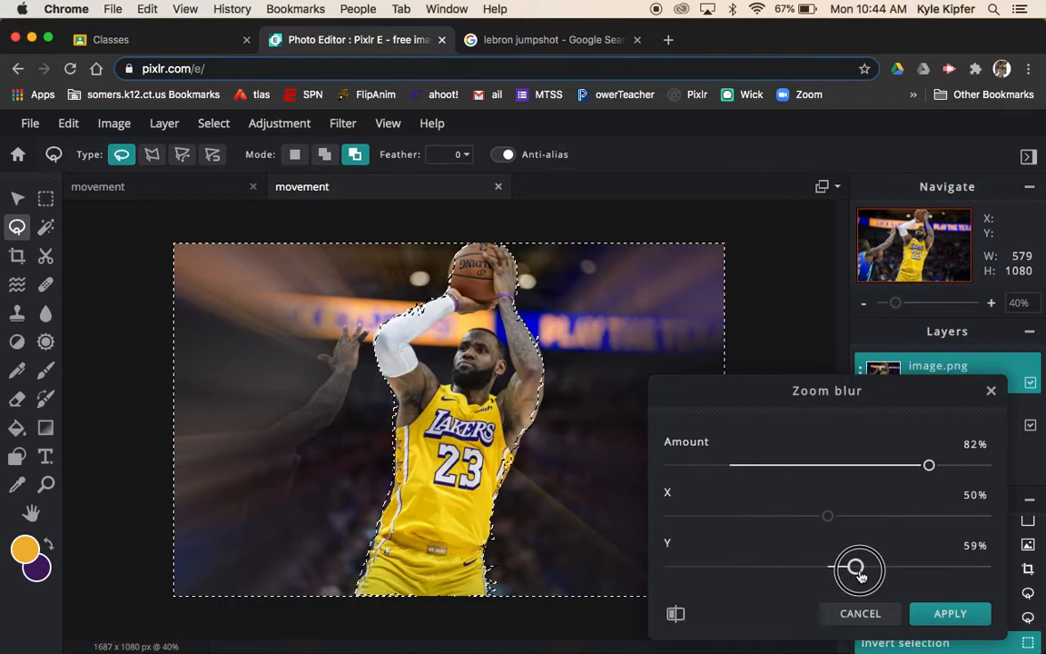
# - Adjust the blur centre's Y position back and forth, settling at 9% near the basketball
pyautogui.moveTo(857, 566); pyautogui.dragTo(893, 566)
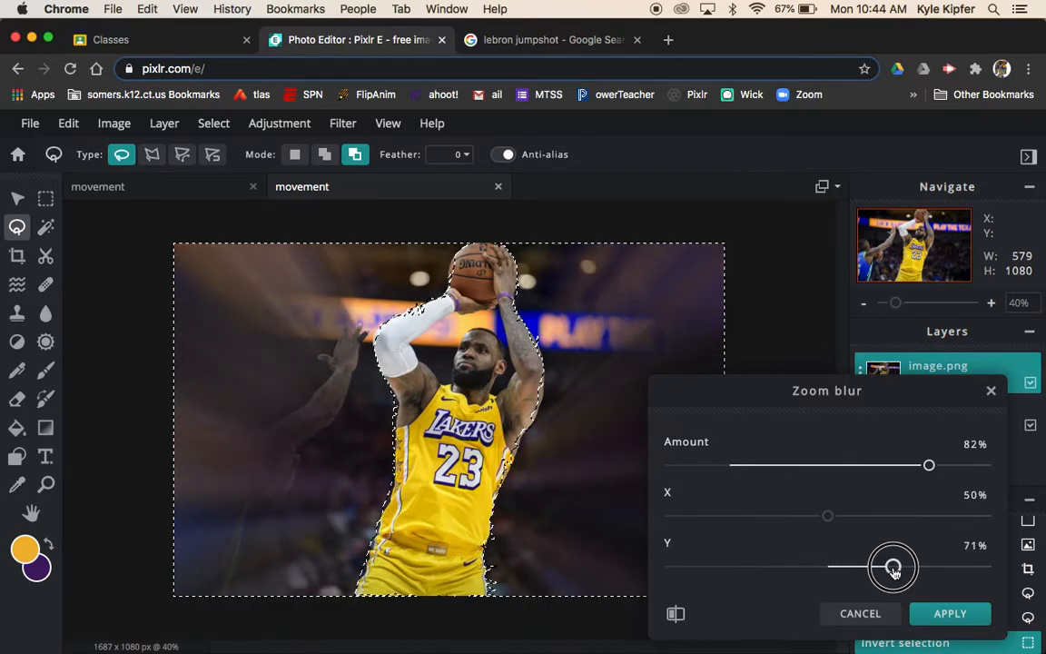
pyautogui.moveTo(893, 566); pyautogui.dragTo(944, 566)
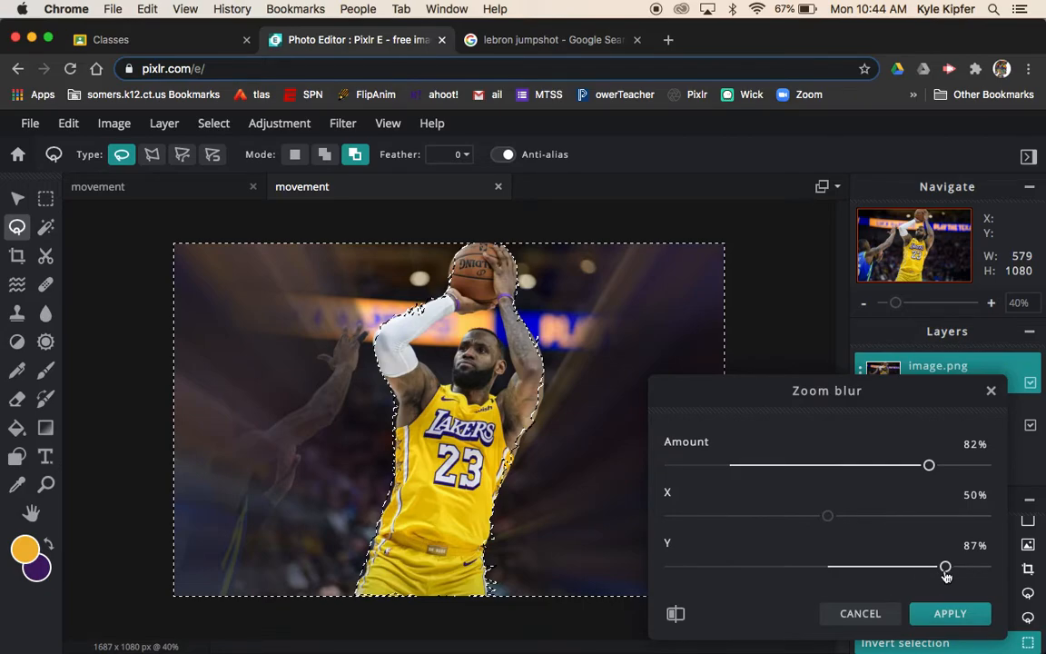
pyautogui.moveTo(944, 566); pyautogui.dragTo(711, 567)
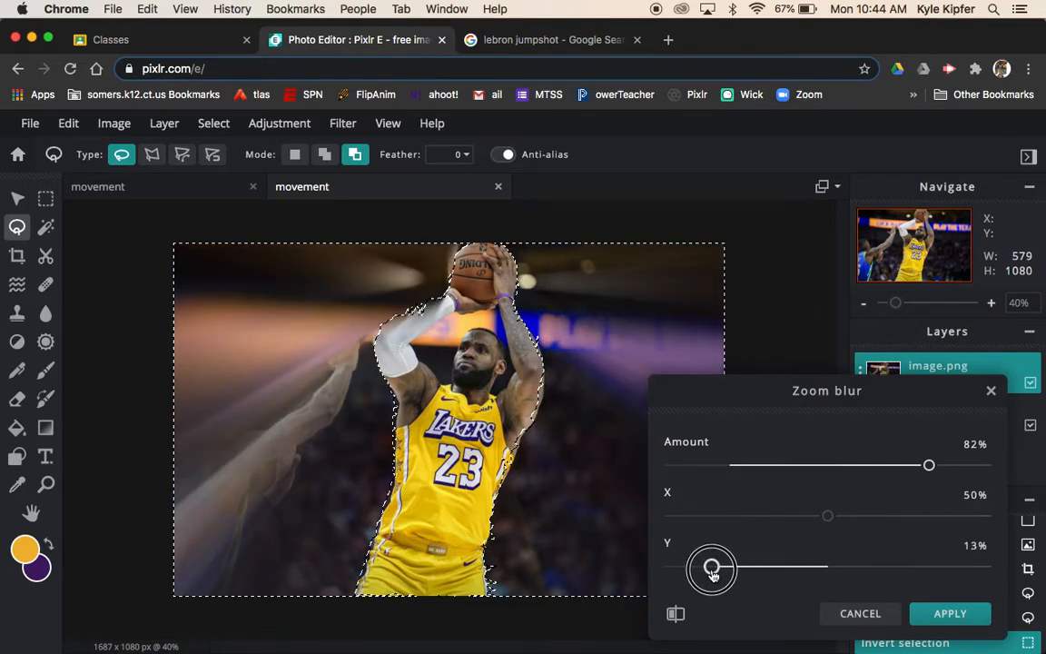
pyautogui.moveTo(712, 566); pyautogui.dragTo(770, 566)
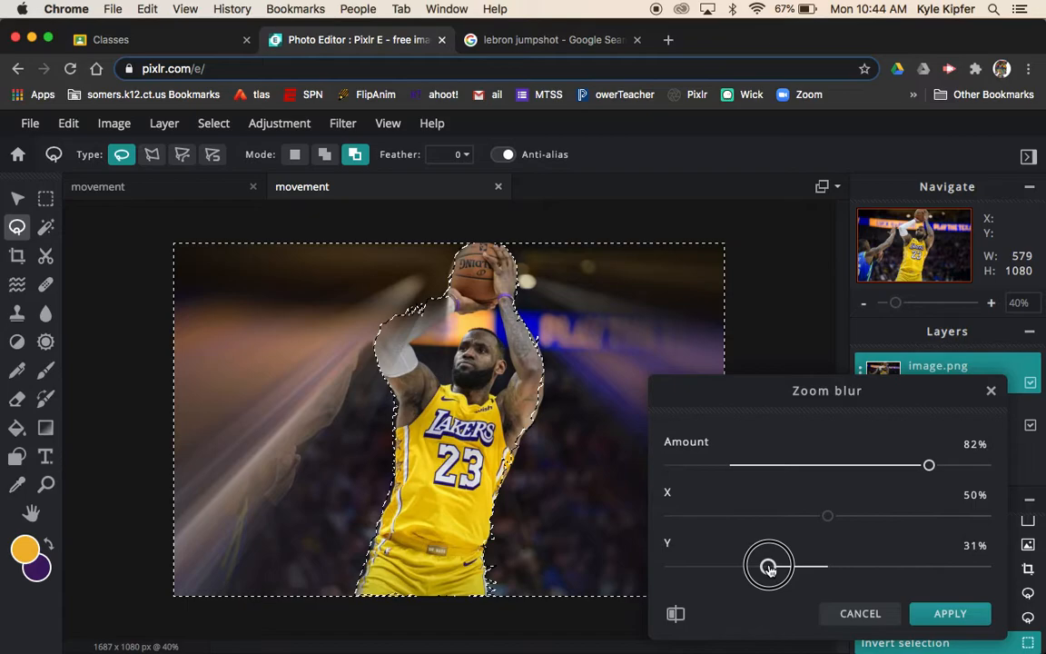
pyautogui.moveTo(770, 565); pyautogui.dragTo(719, 570)
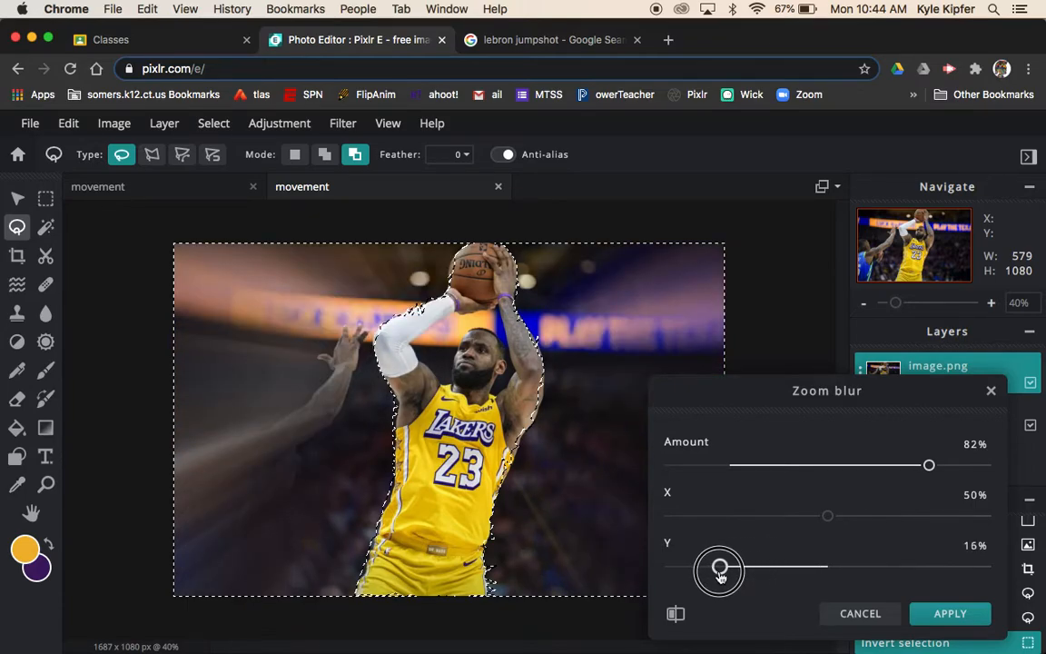
pyautogui.moveTo(719, 570); pyautogui.dragTo(697, 570)
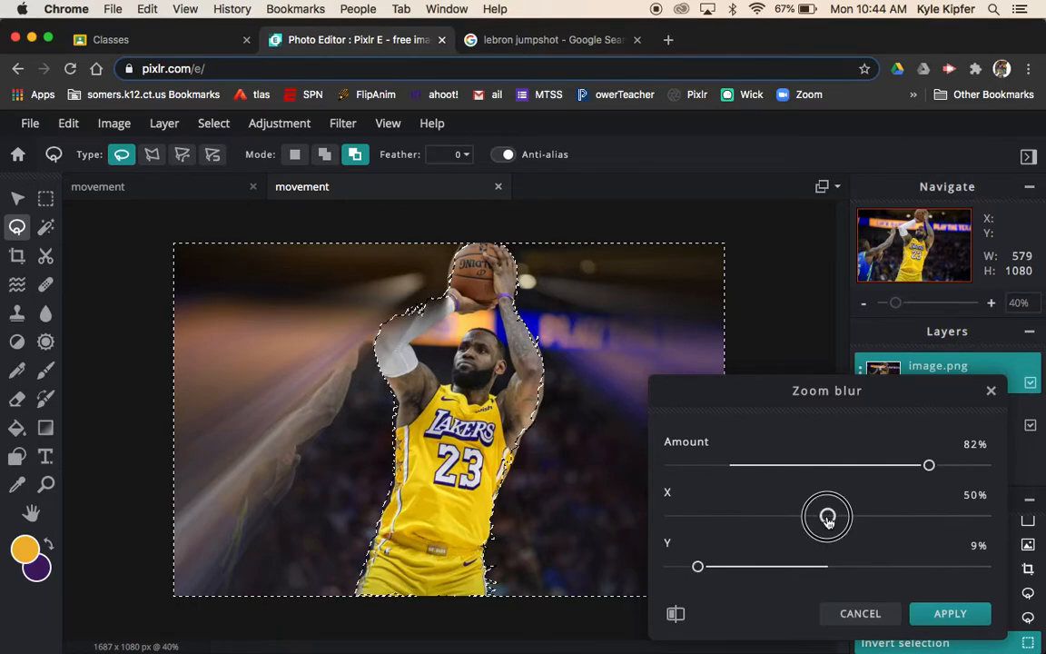
# - Shift the blur centre's X position slightly right to 58%, keeping amount at 82%
pyautogui.moveTo(826, 516); pyautogui.dragTo(850, 516)
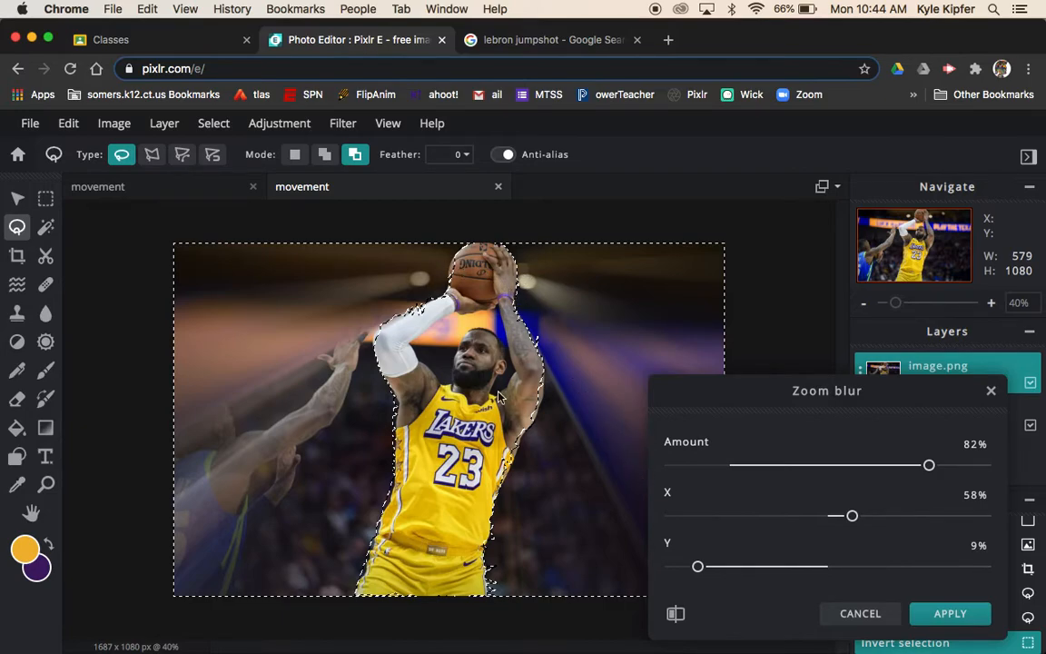
pyautogui.click(973, 443)
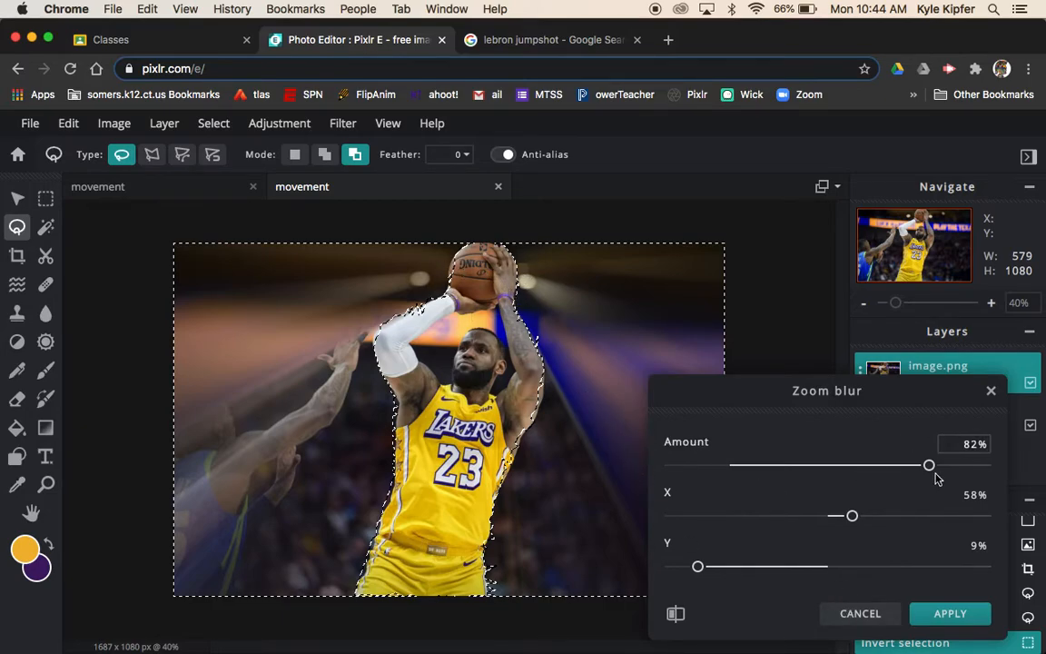
# - Sweep the Amount slider between 40% and maximum, settle at 54%, and apply the zoom blur
pyautogui.moveTo(930, 465); pyautogui.dragTo(831, 468)
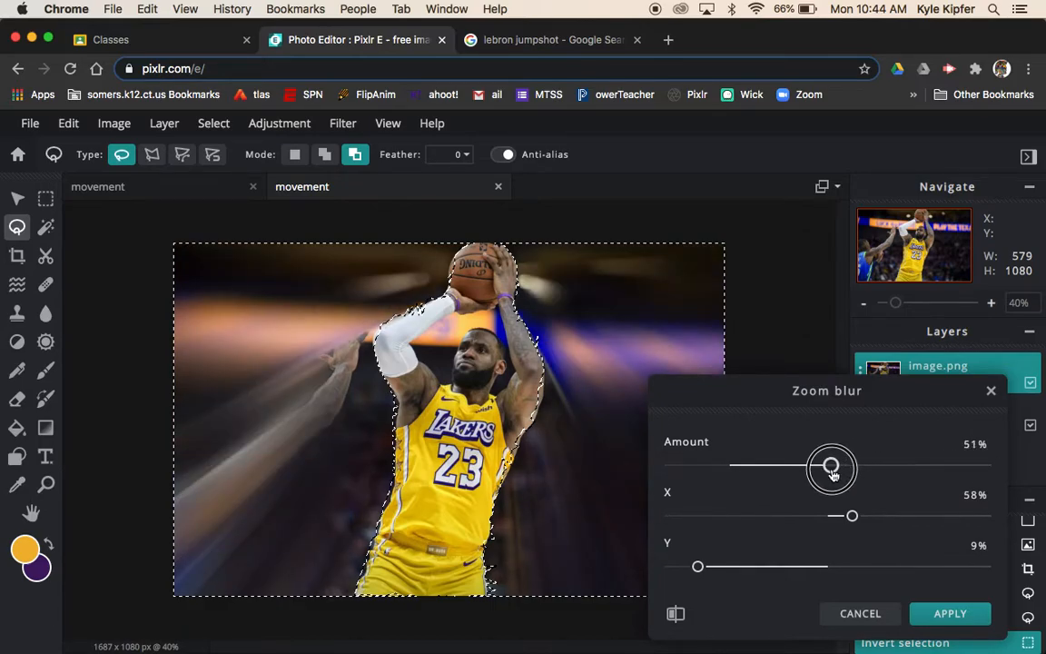
pyautogui.moveTo(831, 467); pyautogui.dragTo(820, 466)
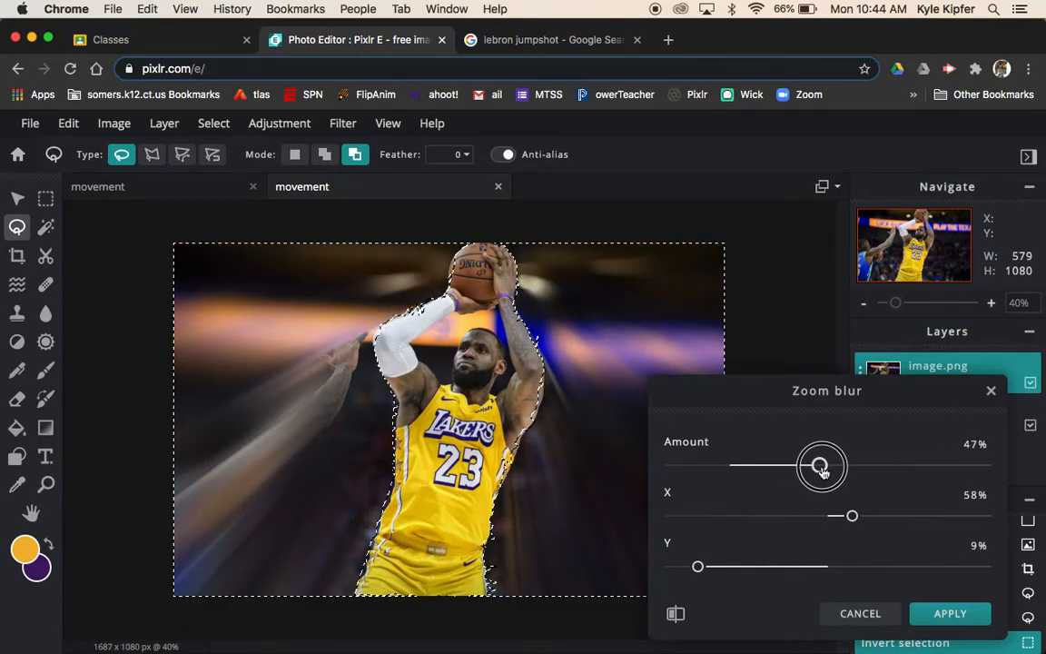
pyautogui.moveTo(820, 465); pyautogui.dragTo(797, 465)
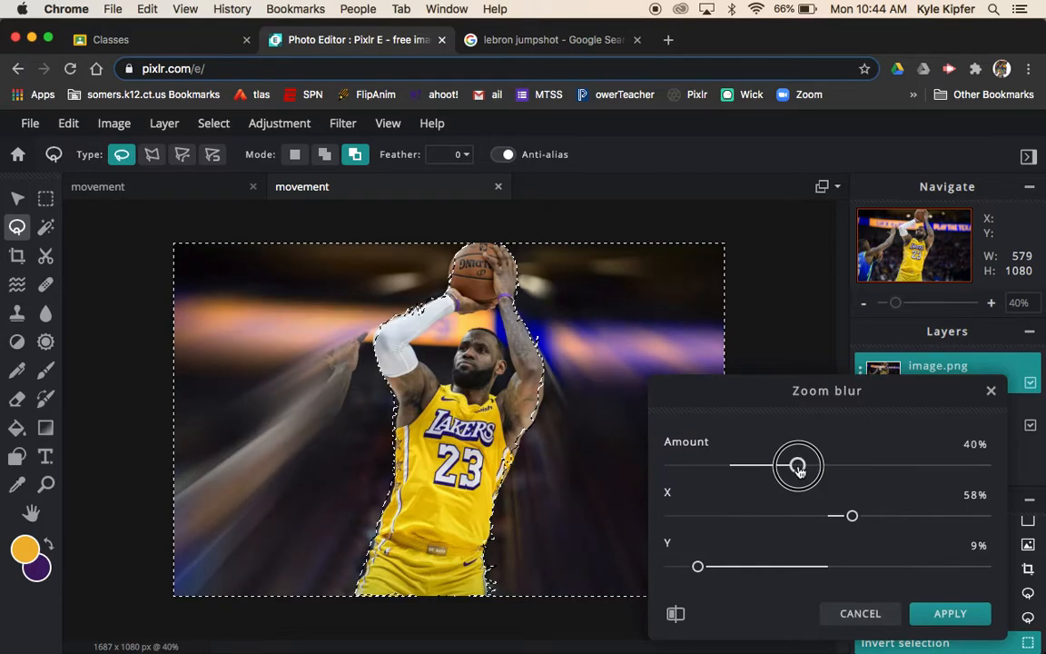
pyautogui.moveTo(797, 464); pyautogui.dragTo(831, 463)
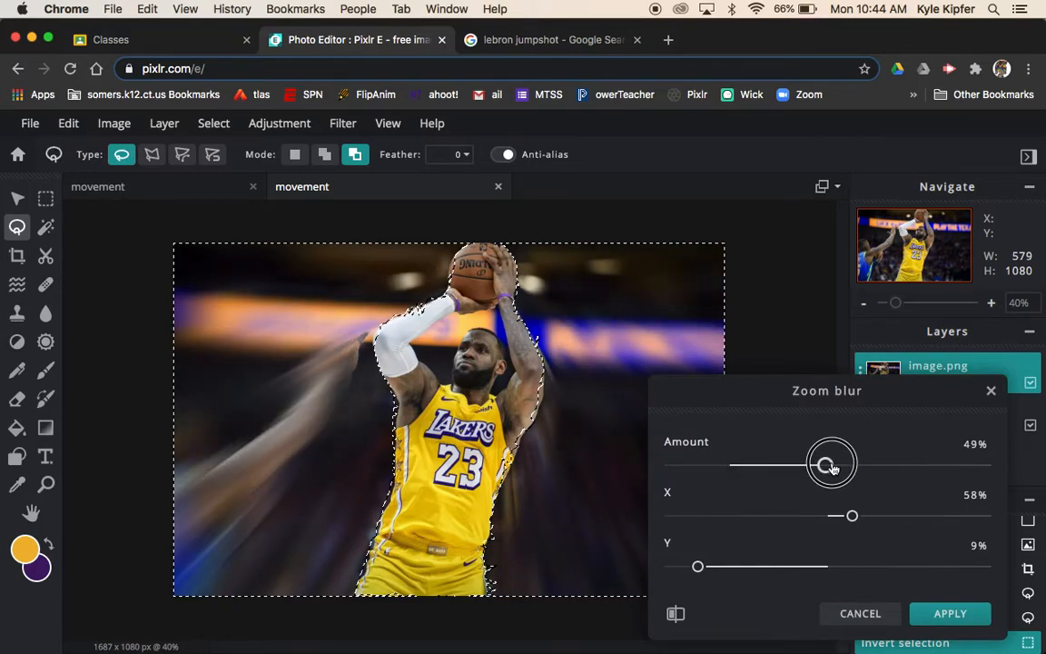
pyautogui.moveTo(831, 463); pyautogui.dragTo(934, 463)
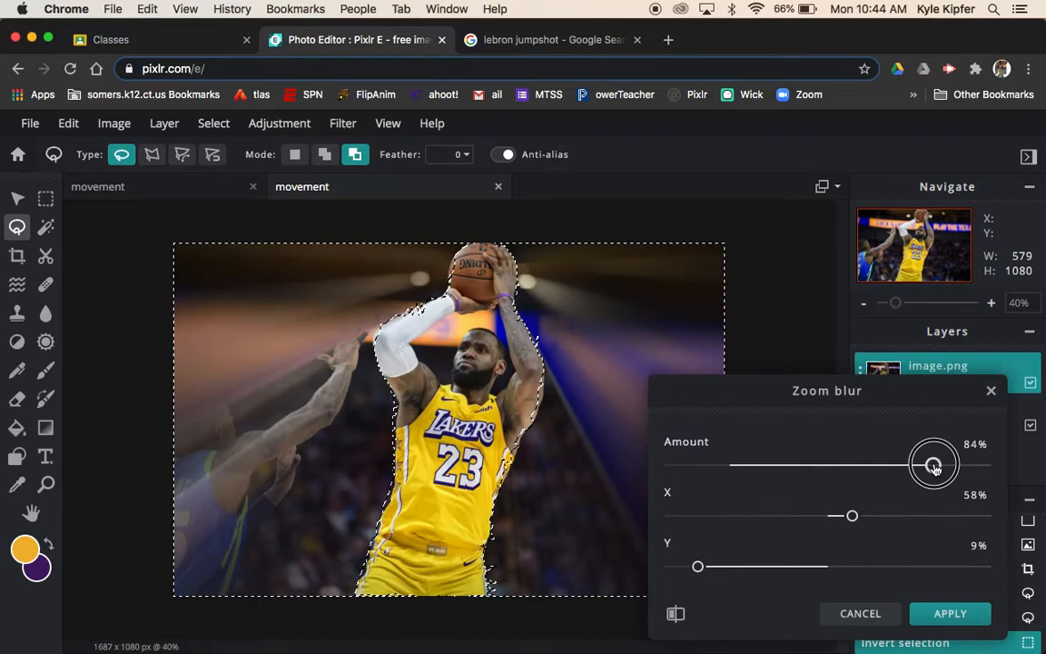
pyautogui.moveTo(933, 465); pyautogui.dragTo(987, 465)
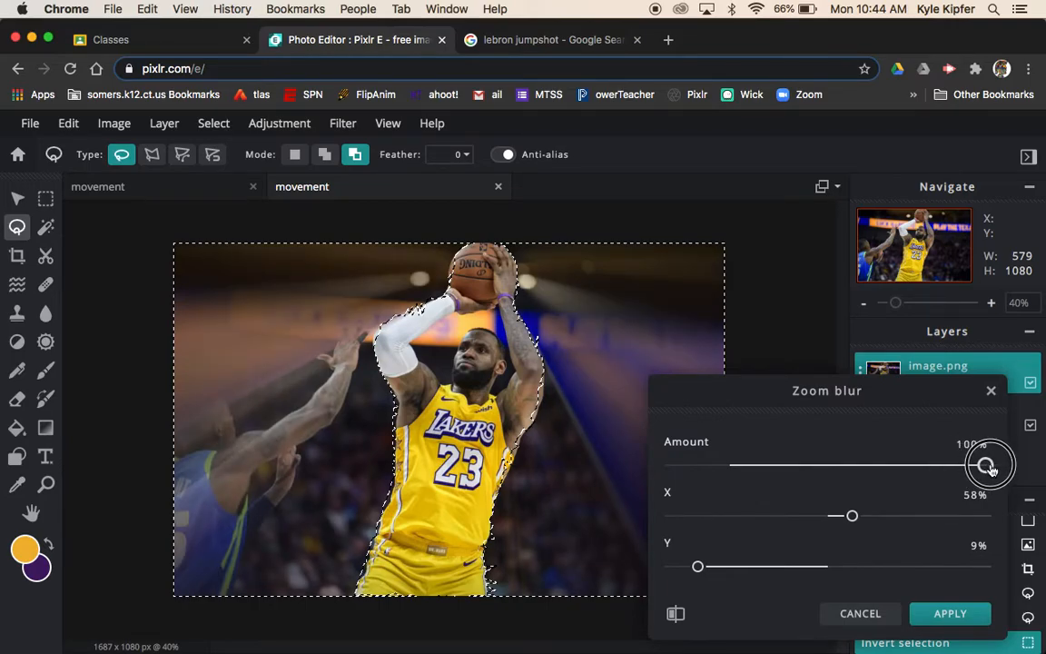
pyautogui.moveTo(988, 465); pyautogui.dragTo(864, 464)
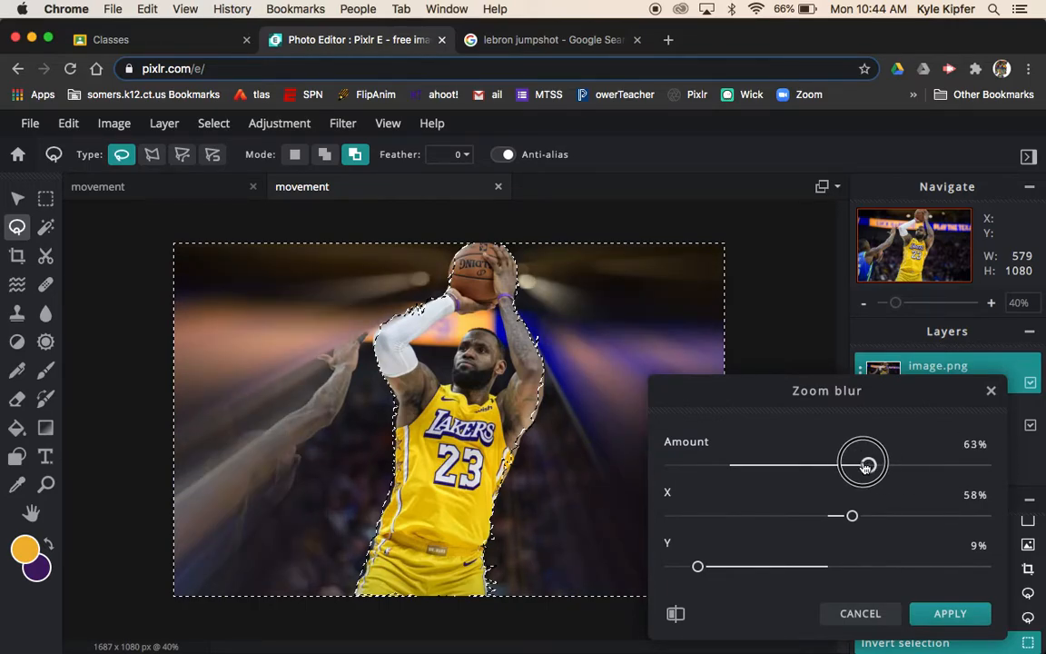
pyautogui.moveTo(863, 461); pyautogui.dragTo(838, 461)
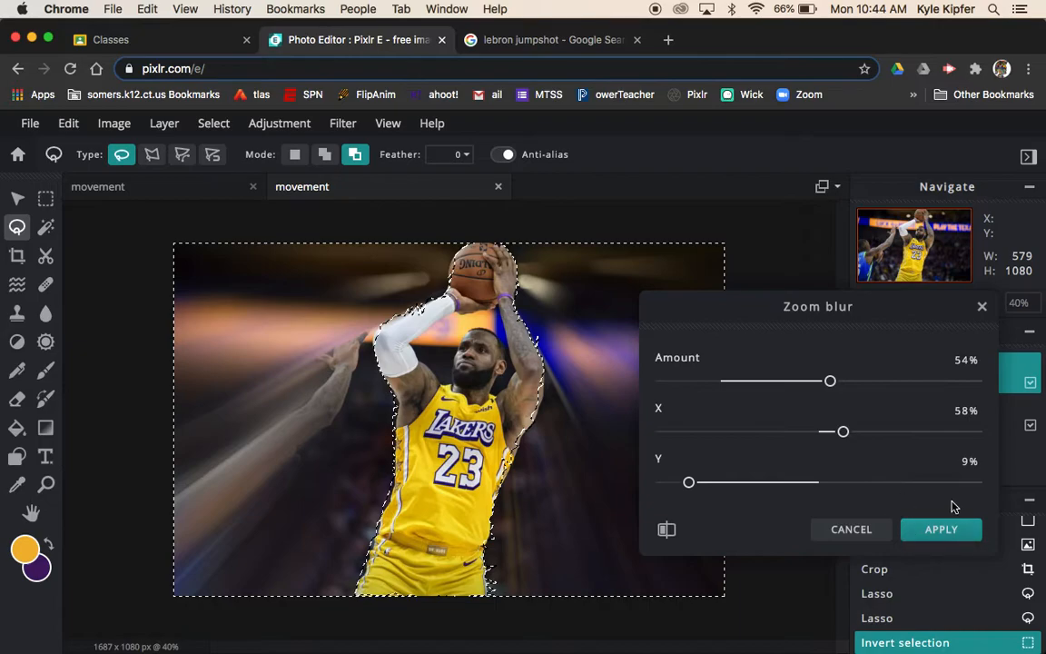
pyautogui.click(940, 528)
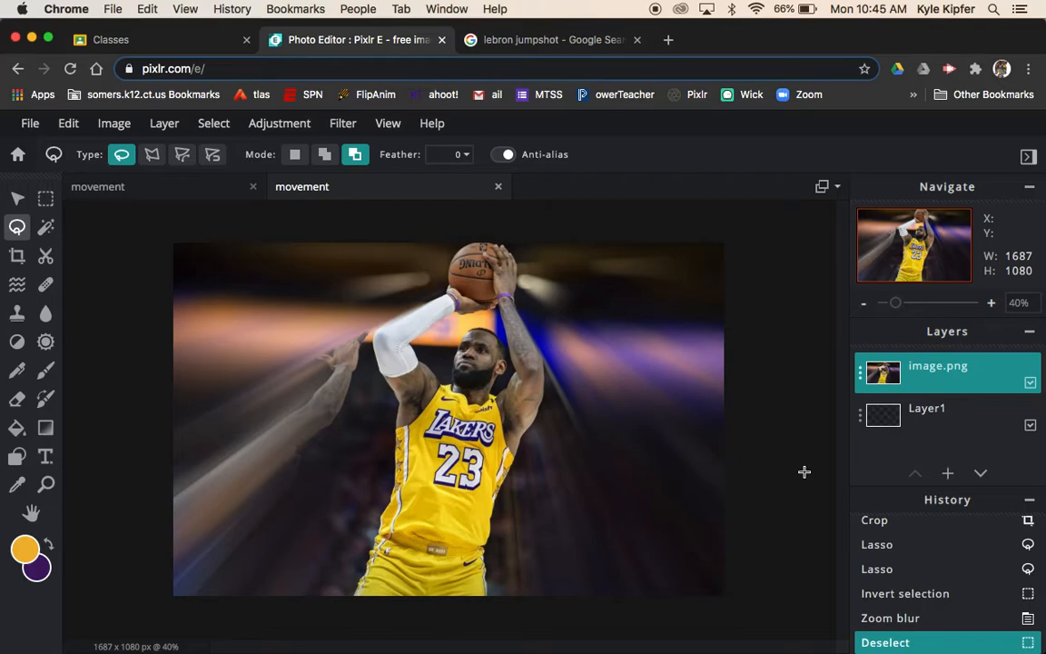
pyautogui.moveTo(414, 318)
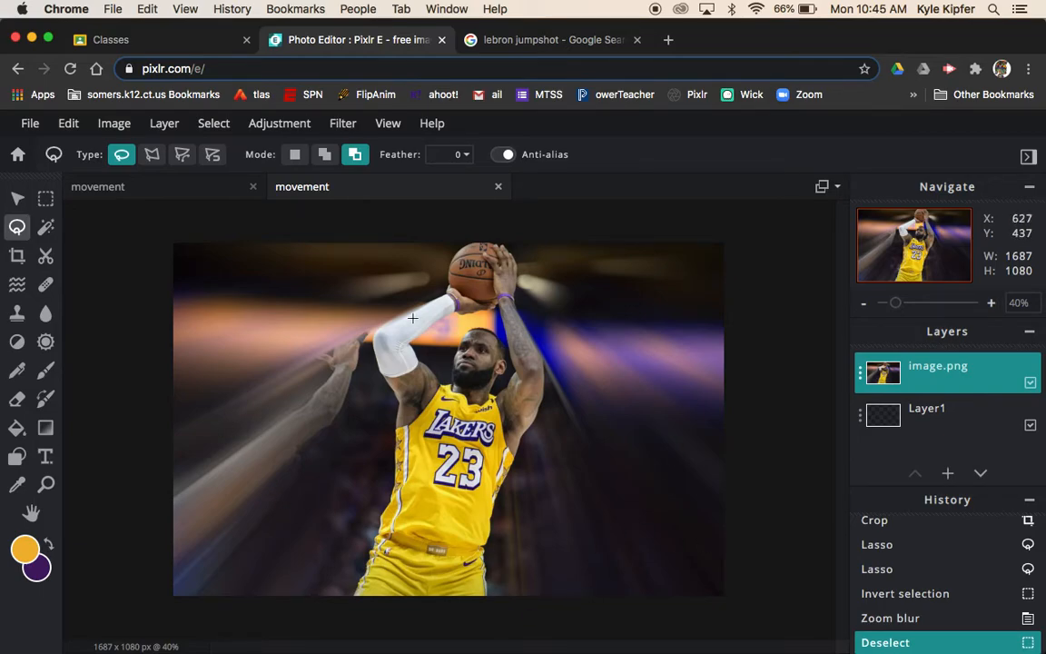
pyautogui.moveTo(791, 400)
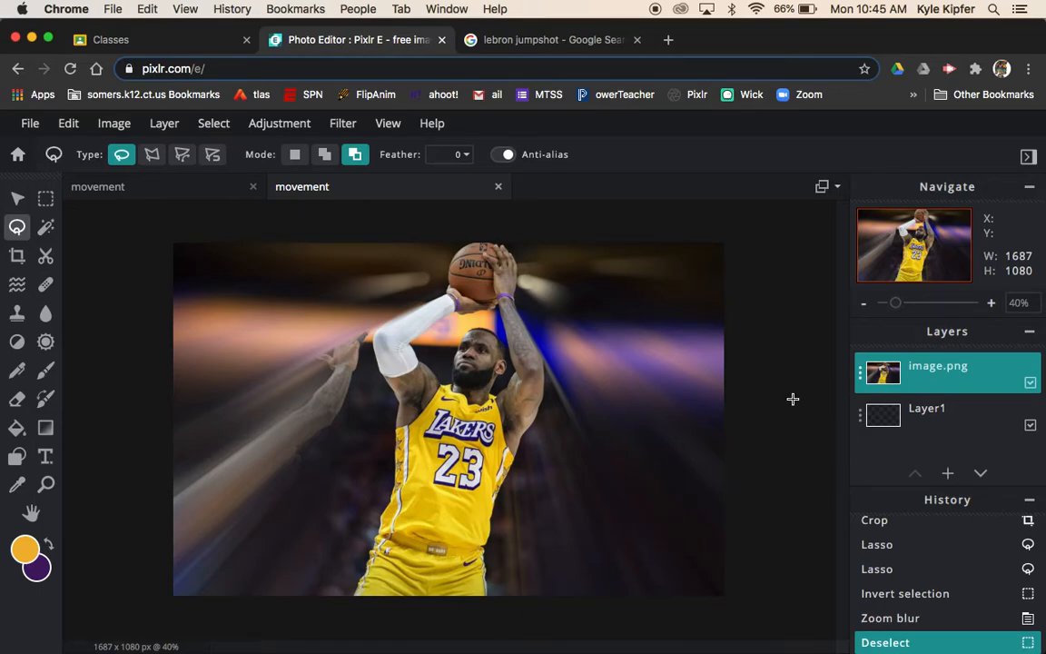
pyautogui.moveTo(708, 453)
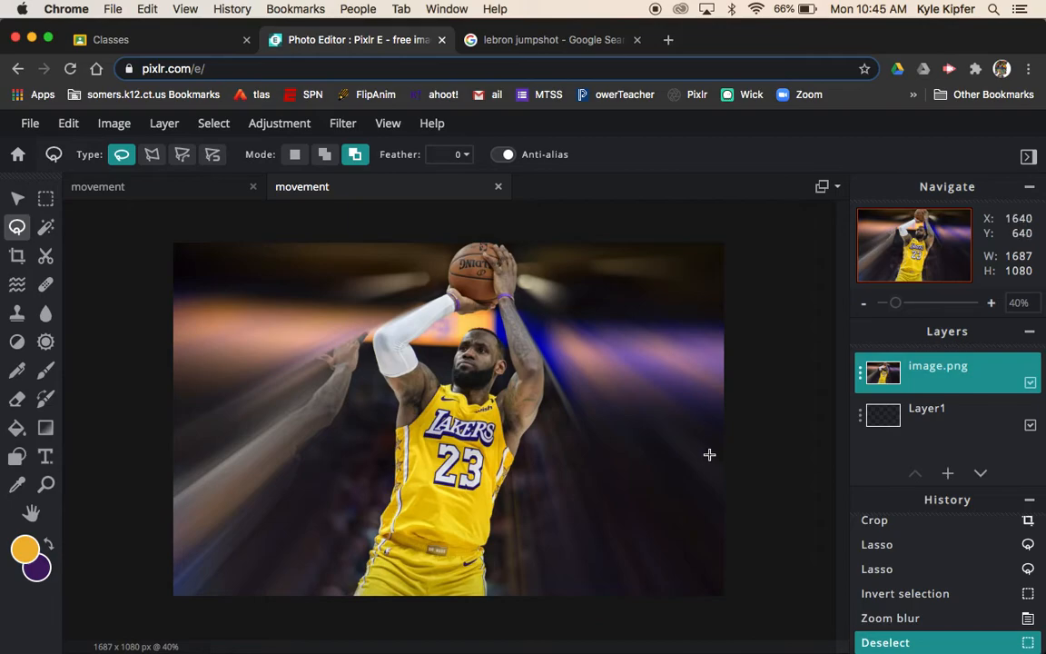
pyautogui.moveTo(712, 454)
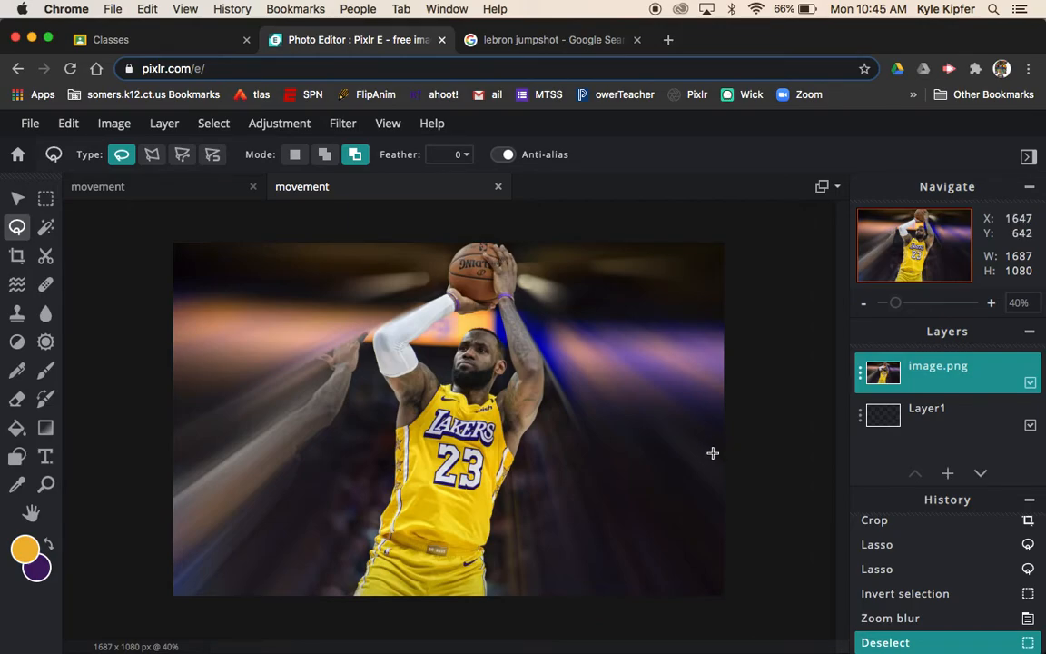
pyautogui.moveTo(618, 443)
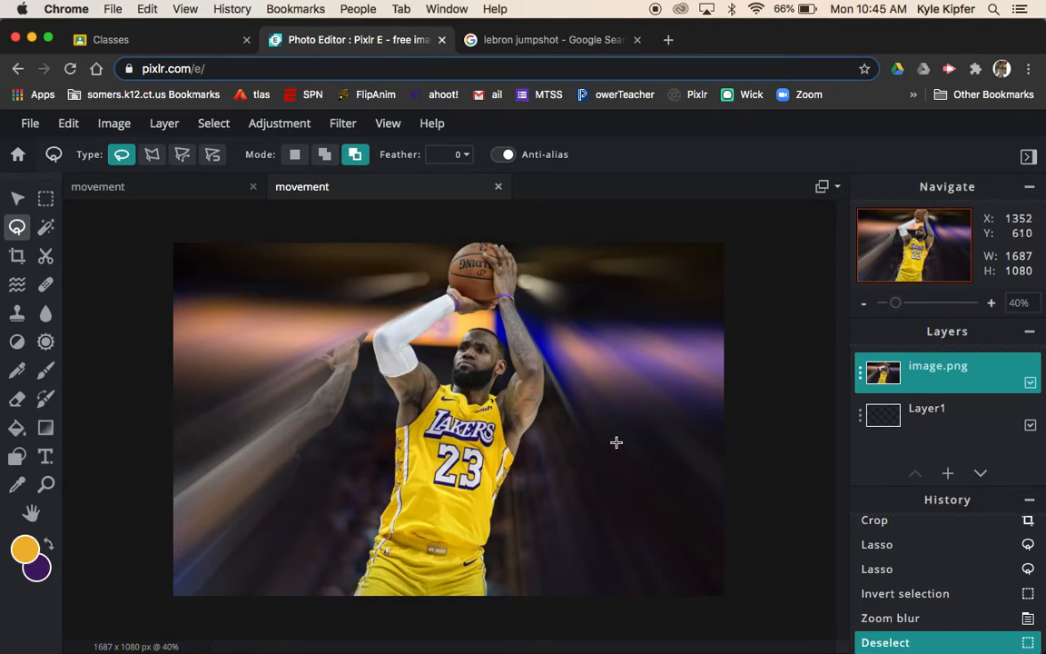
pyautogui.moveTo(771, 505)
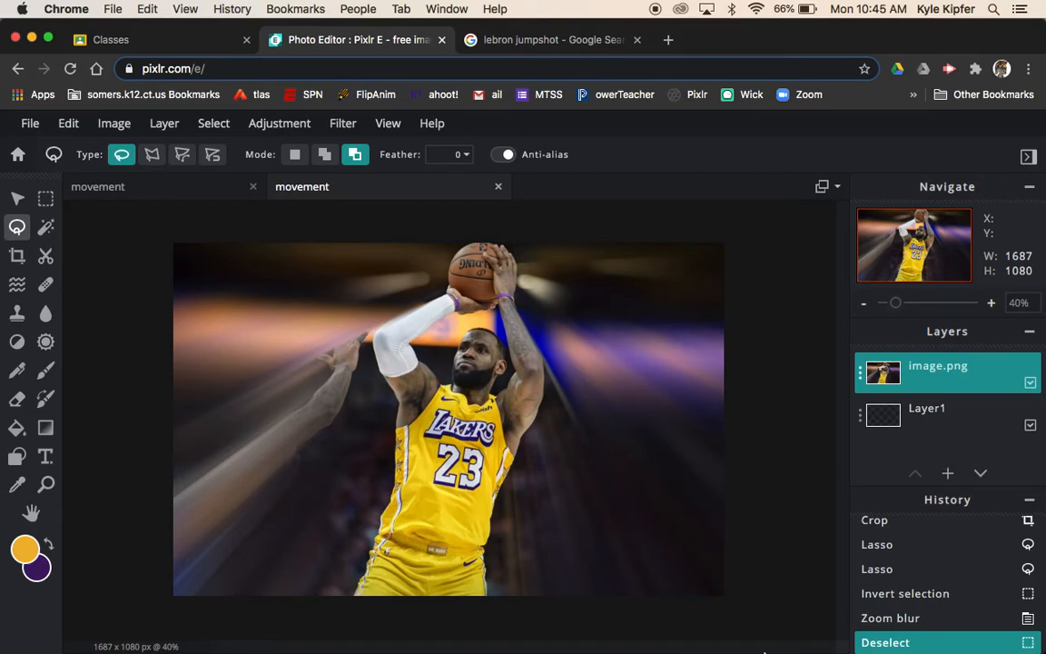
# - Deselect the marching-ants selection so LeBron stays sharp against the blurred background
pyautogui.click(561, 621)
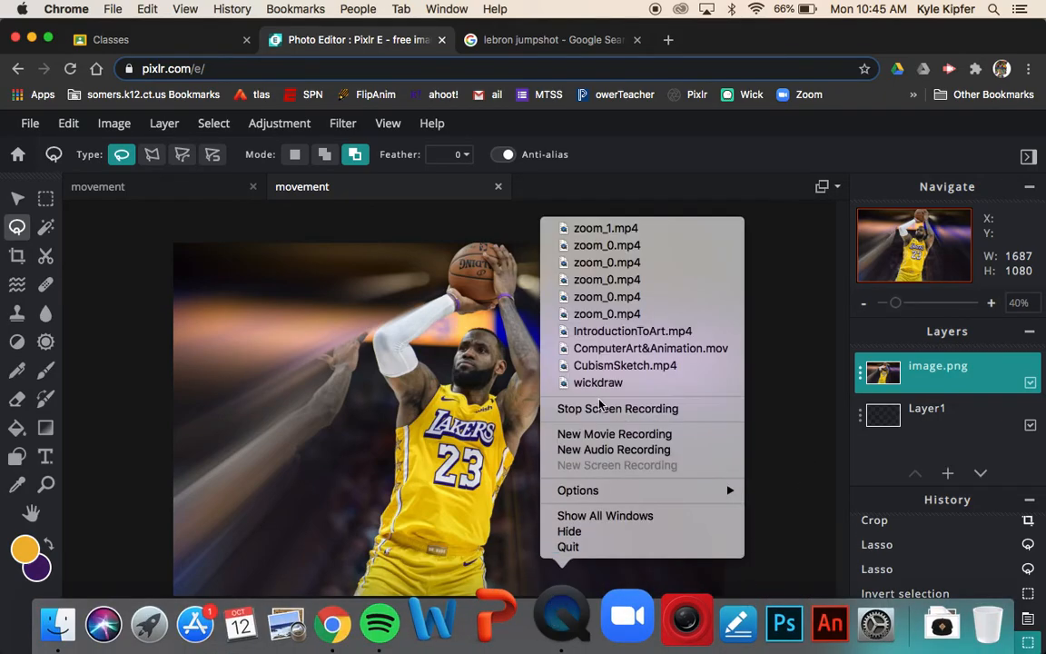